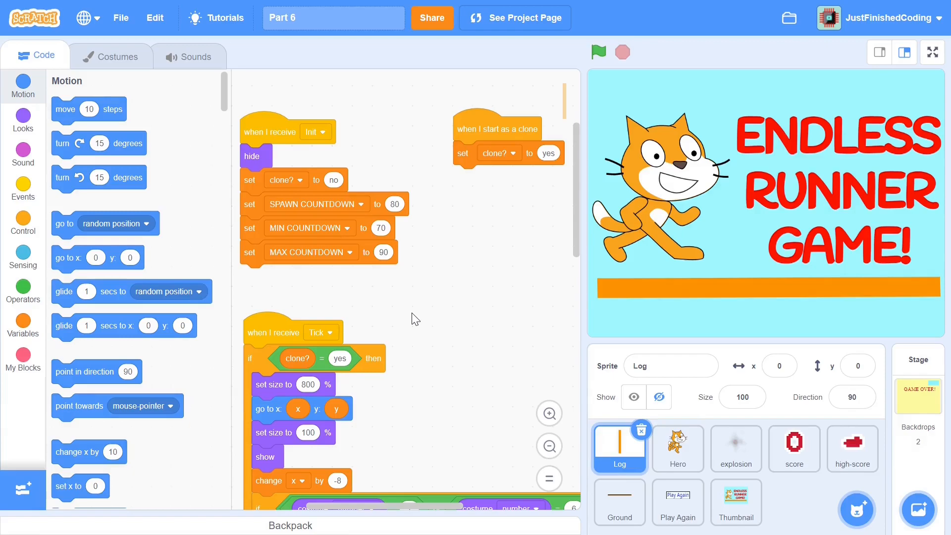
Step: Select the high-score sprite and show the Variables block category
left_click(795, 449)
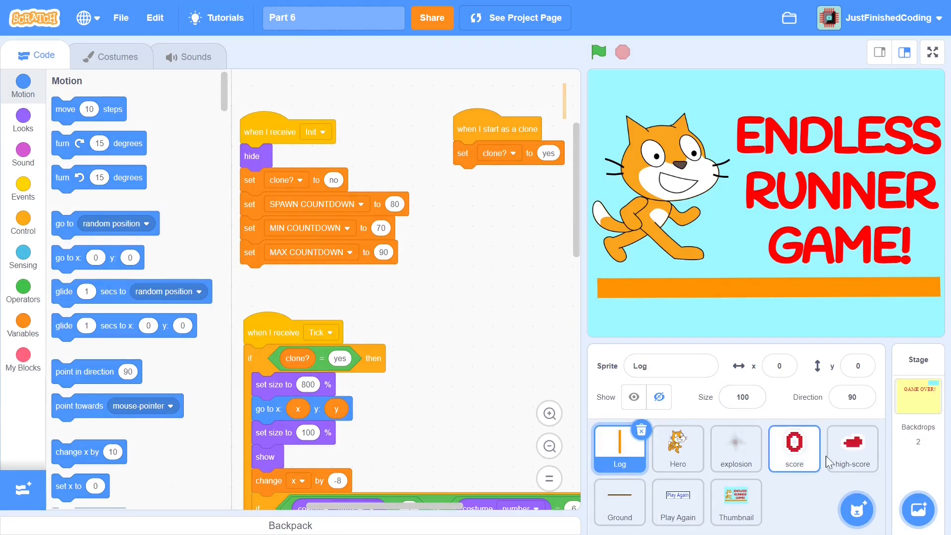
left_click(852, 449)
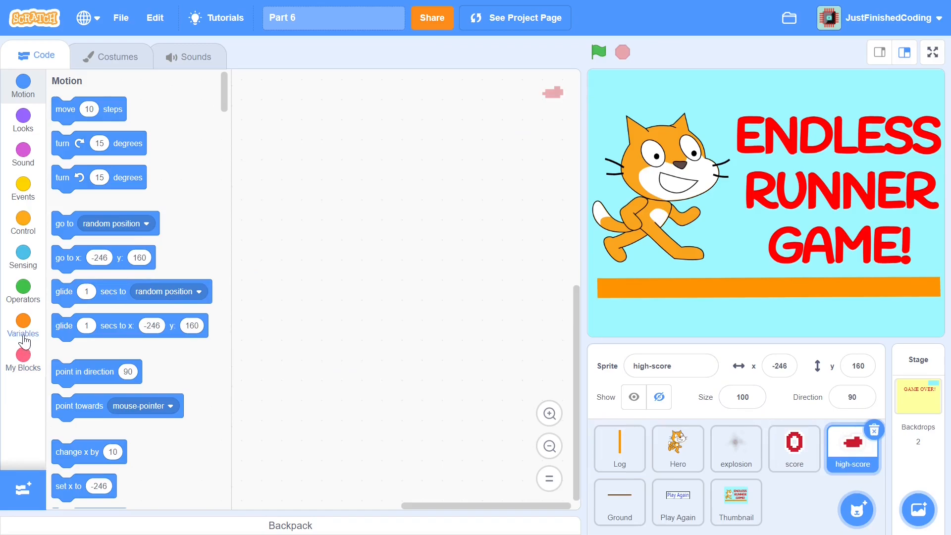
left_click(23, 324)
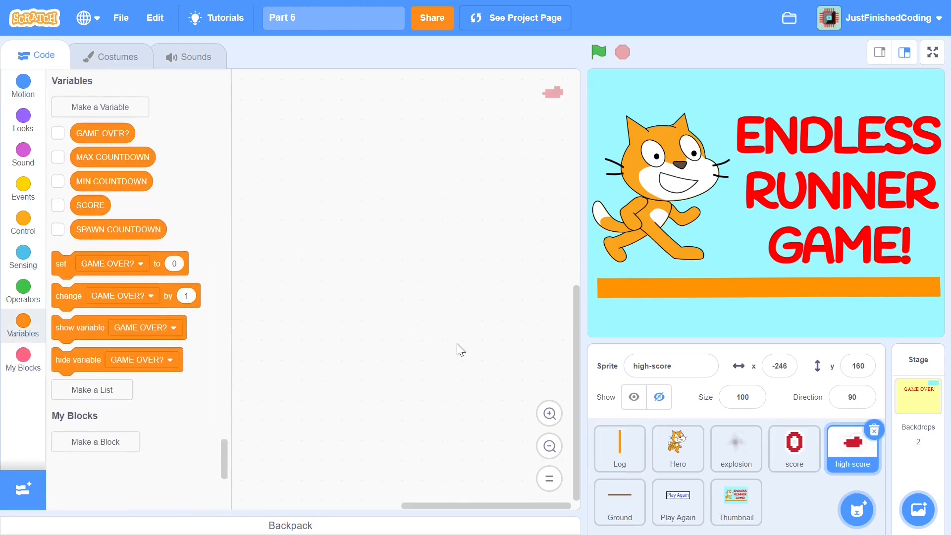
mouse_move(89, 111)
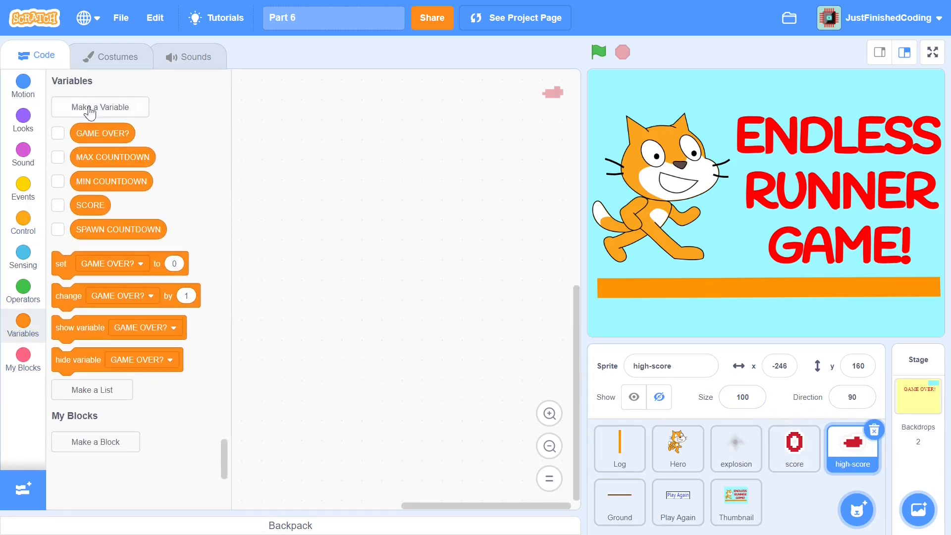
Step: Create a cloud variable named HIGH SCORE for all sprites
left_click(99, 107)
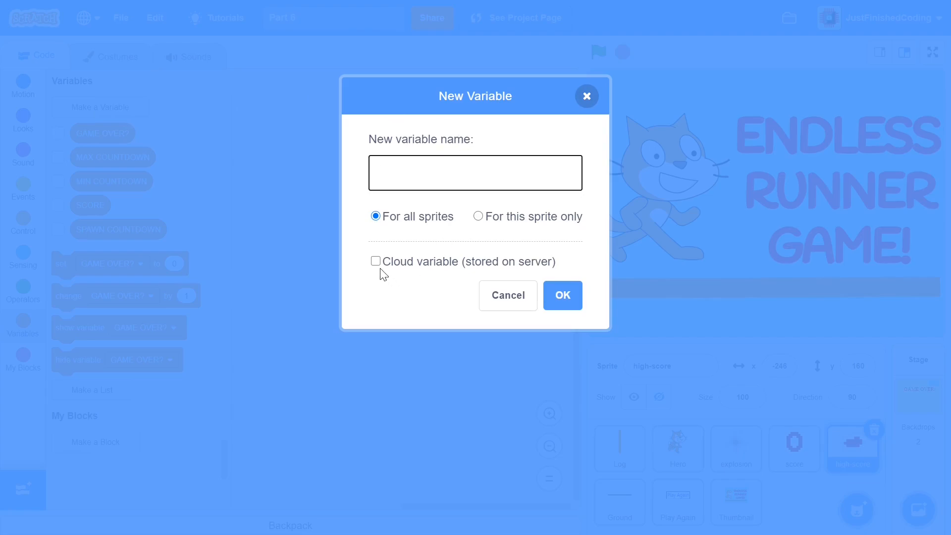
left_click(375, 262)
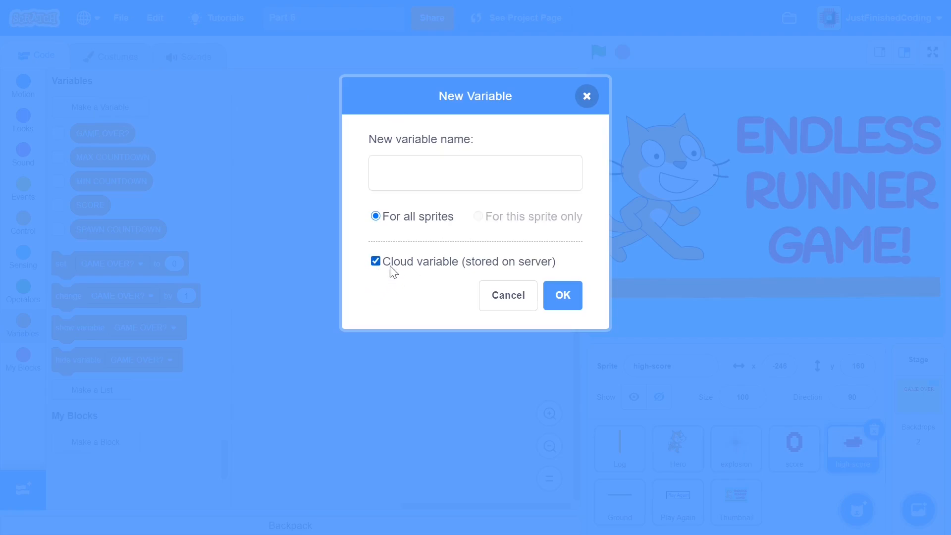
left_click(475, 172)
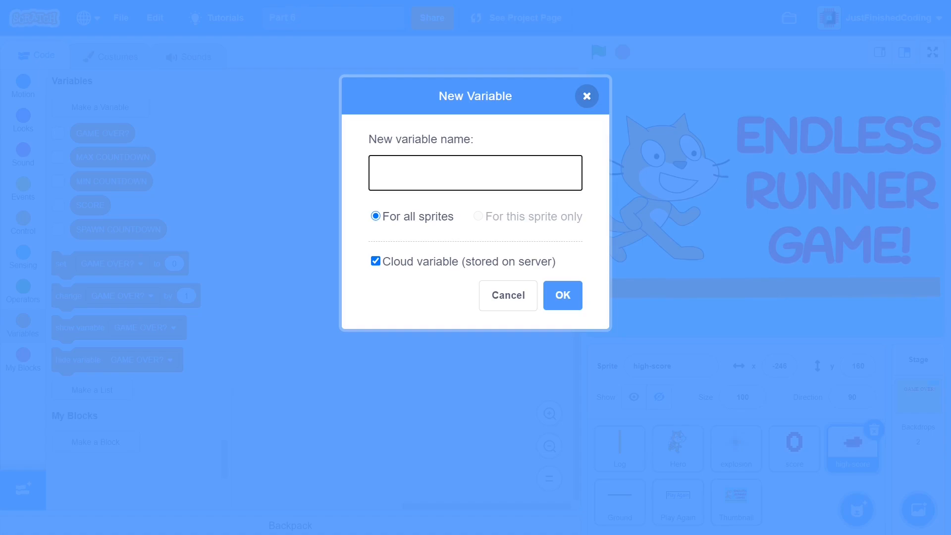
type("HIGH S")
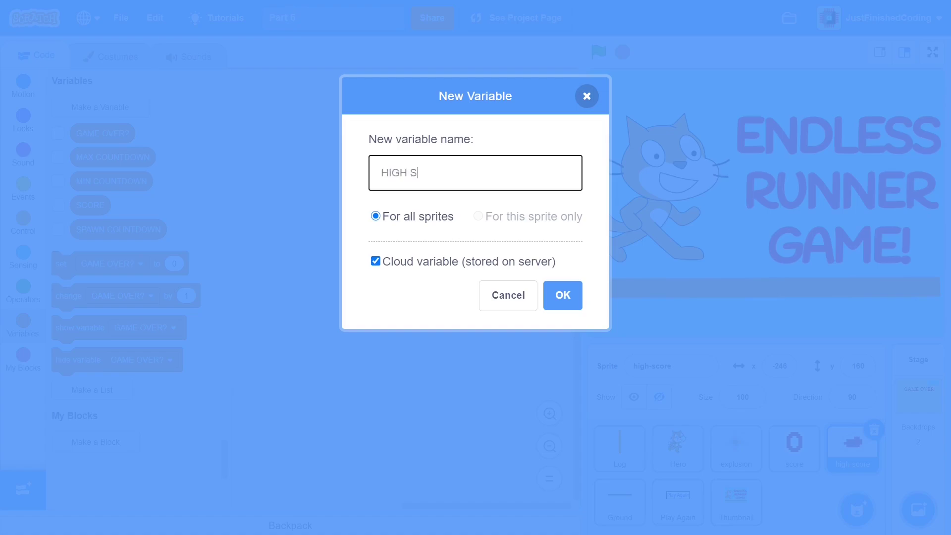
type("CORE")
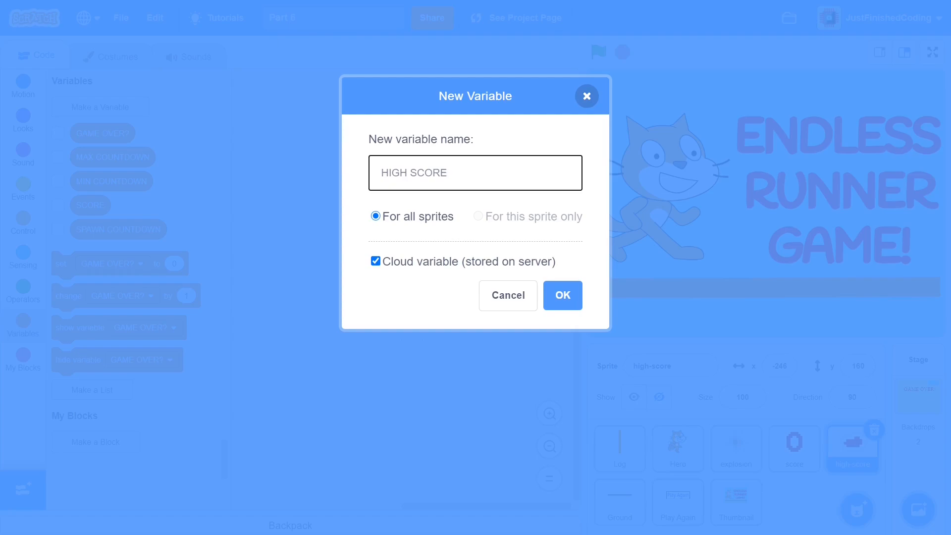
left_click(476, 172)
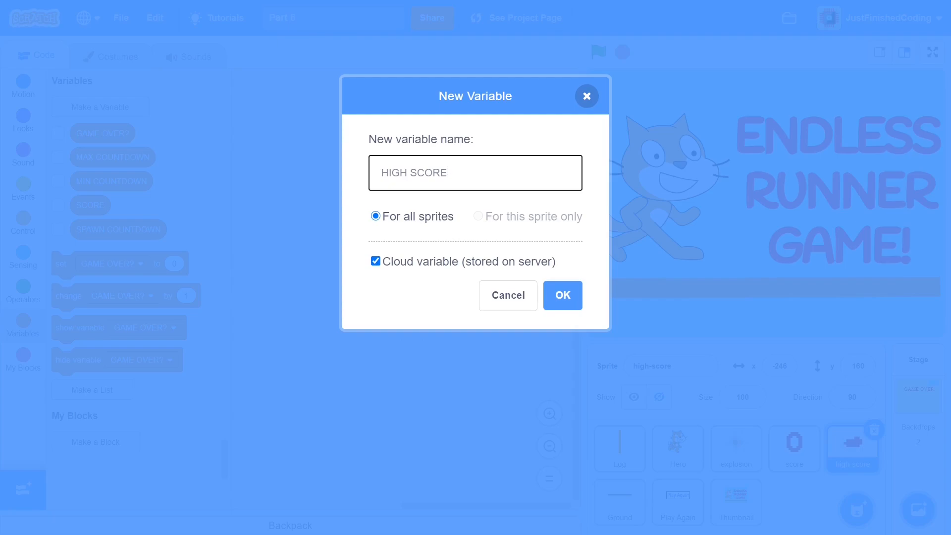
mouse_move(394, 233)
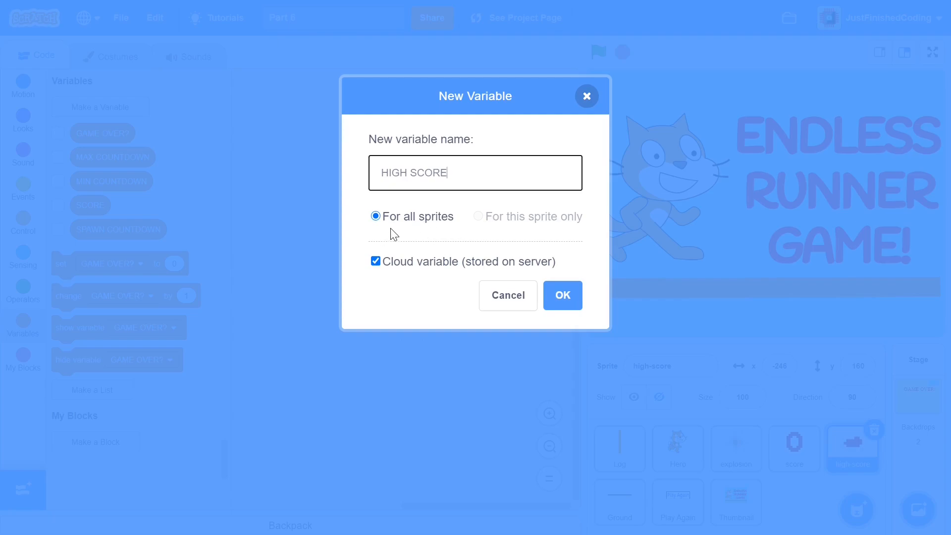
mouse_move(417, 208)
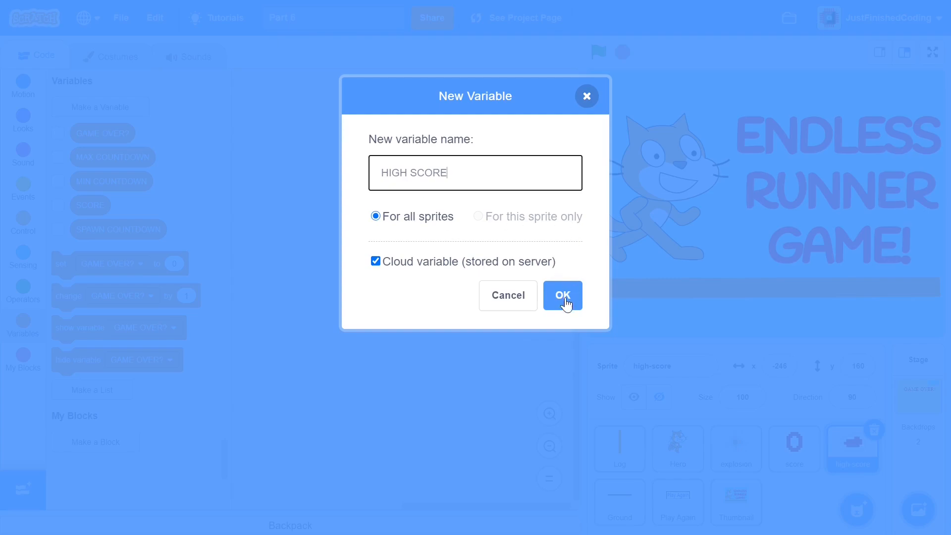
left_click(562, 295)
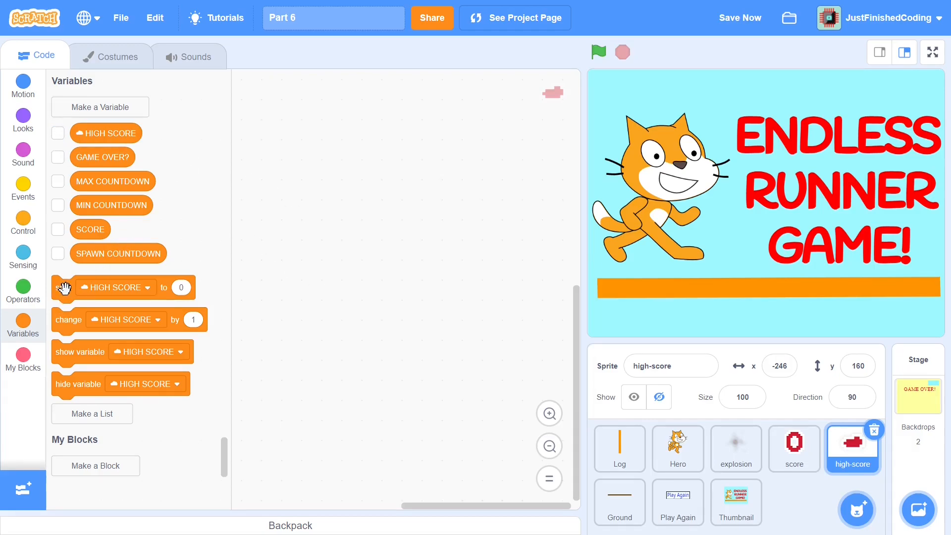
Step: Try a set HIGH SCORE to 1223 block, discard it, and view the score sprite's clone scripts
left_click_drag(66, 287, 292, 172)
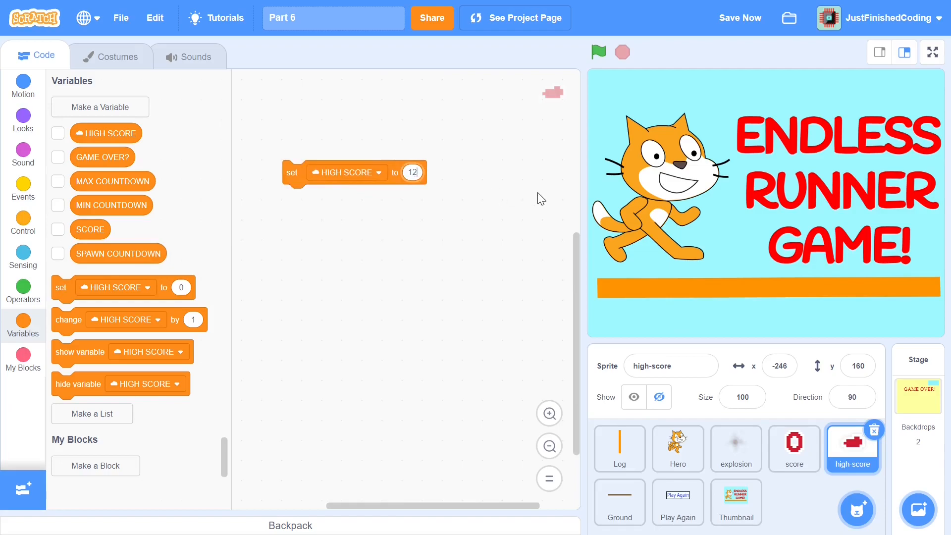
type("1223")
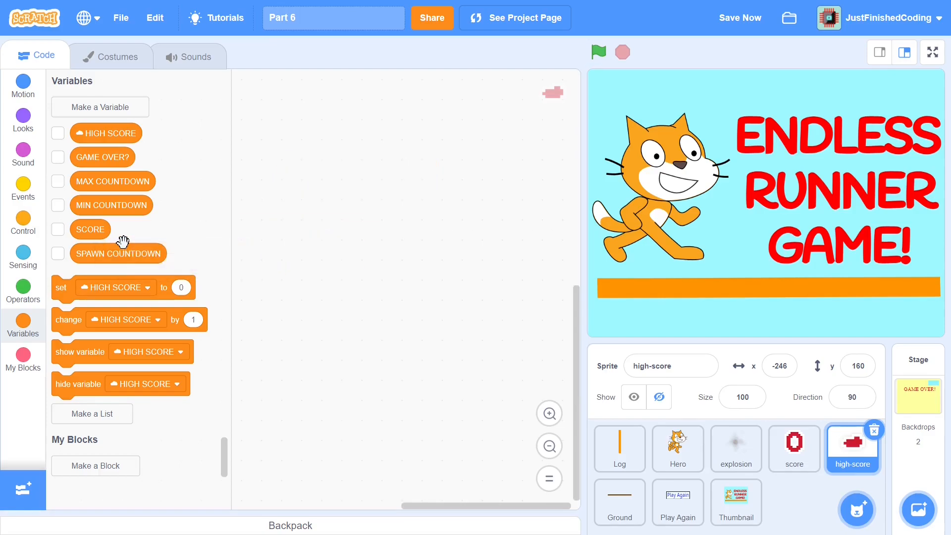
left_click(795, 449)
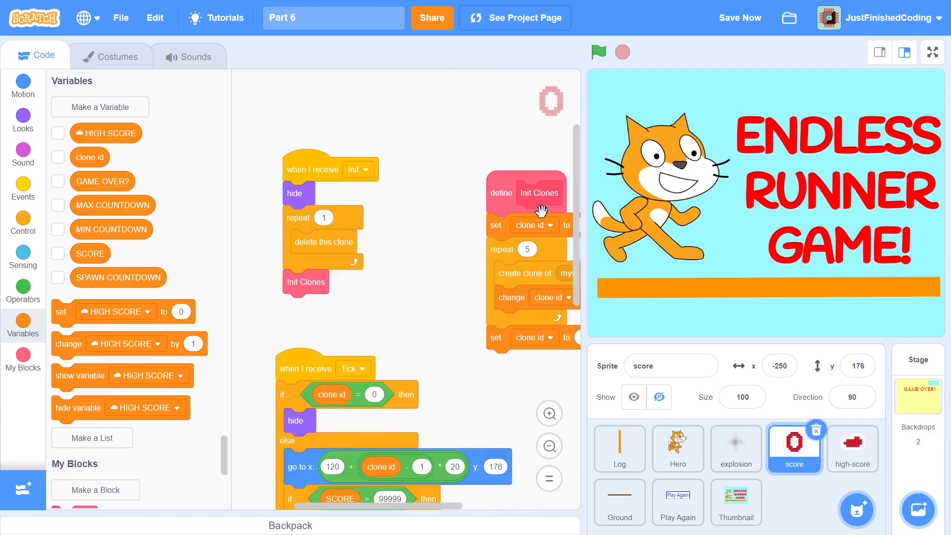
left_click(853, 448)
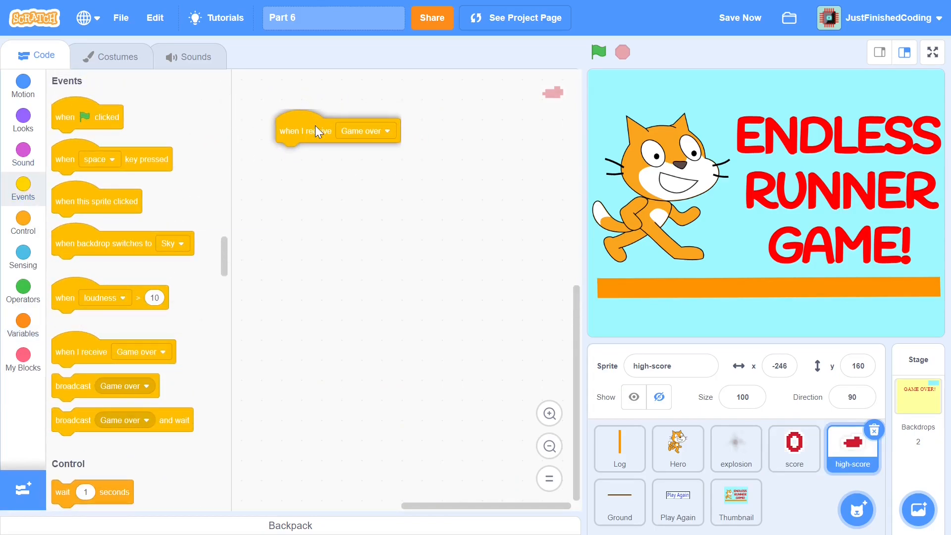
Step: Build a 'when I receive Init' script that hides the sprite and deletes this clone in a repeat 1 loop
left_click(386, 131)
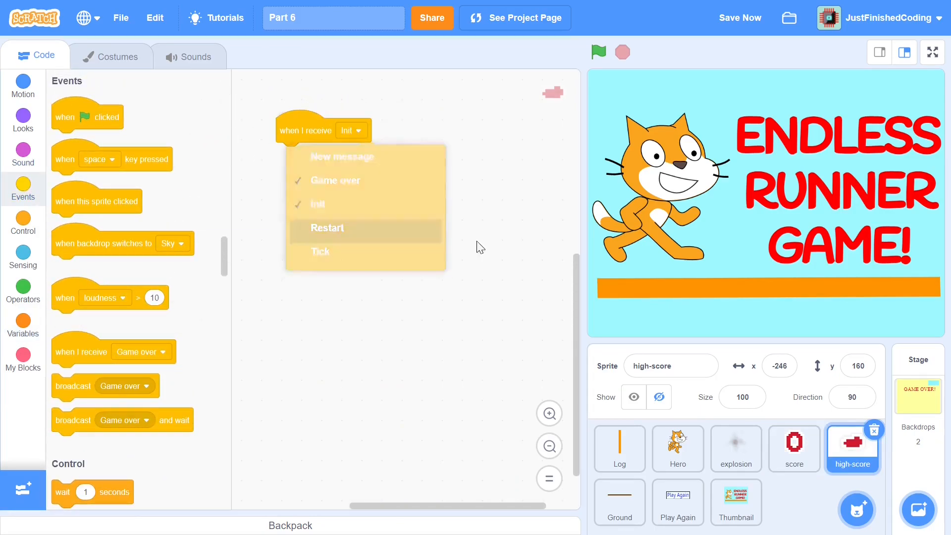
left_click(794, 447)
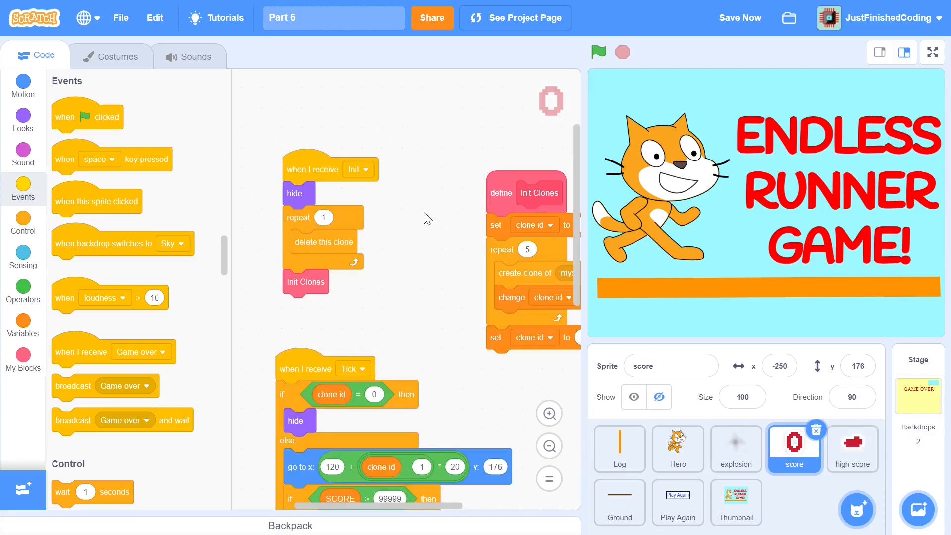
left_click(852, 449)
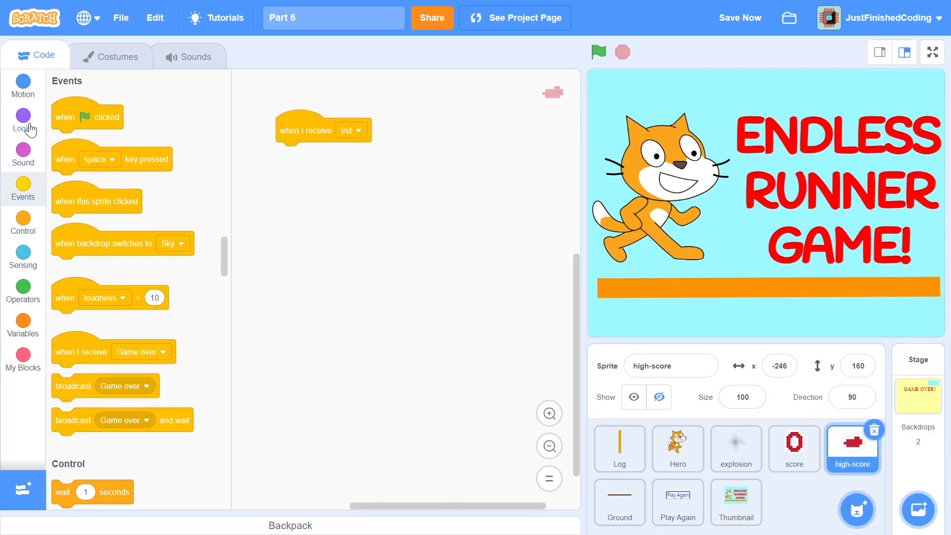
left_click(22, 116)
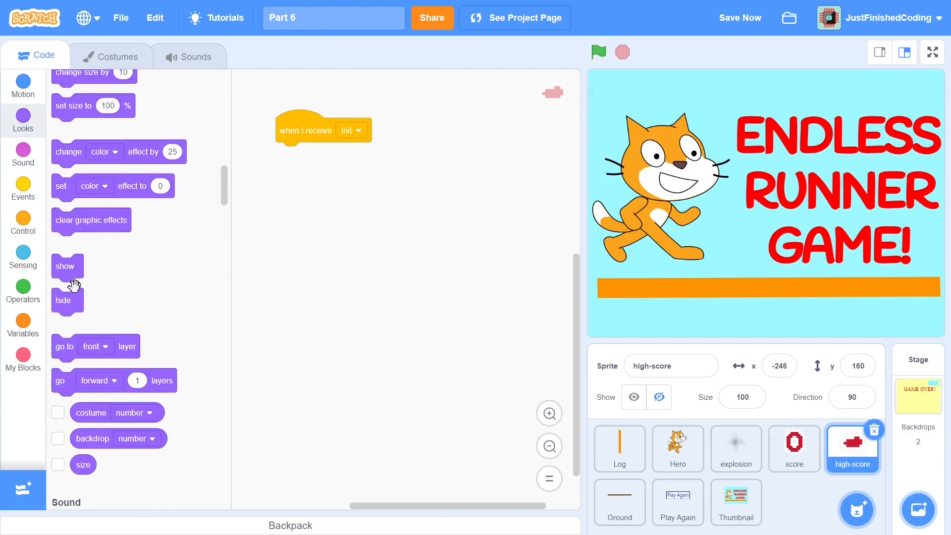
left_click_drag(63, 300, 288, 154)
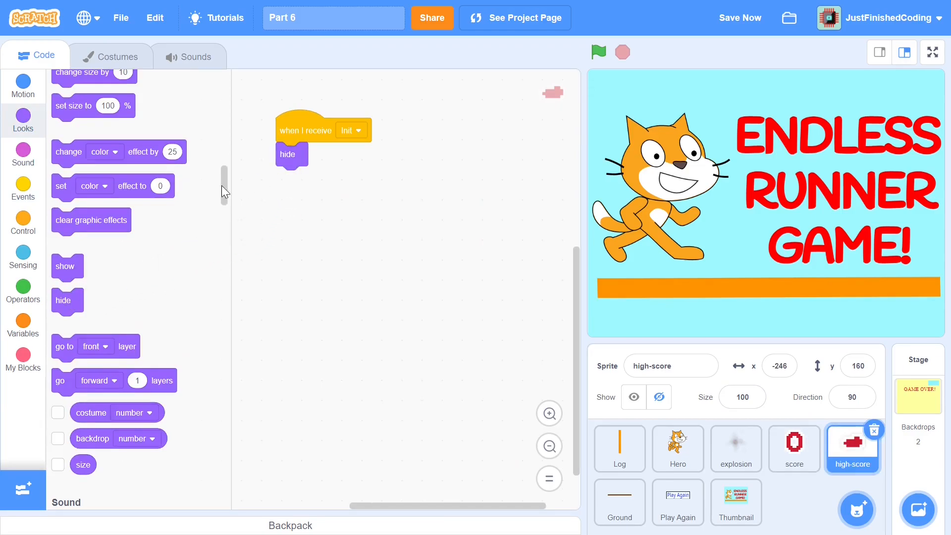
left_click(22, 224)
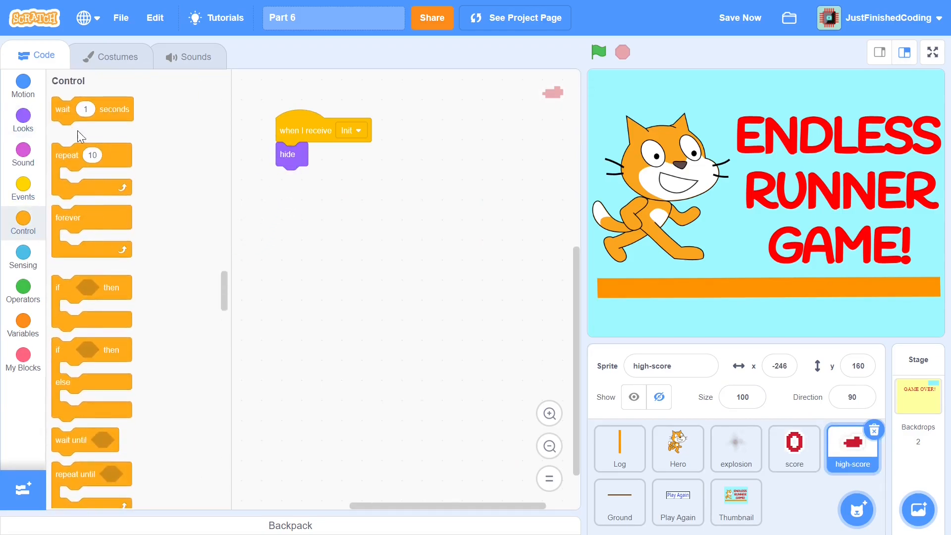
left_click_drag(91, 155, 297, 178)
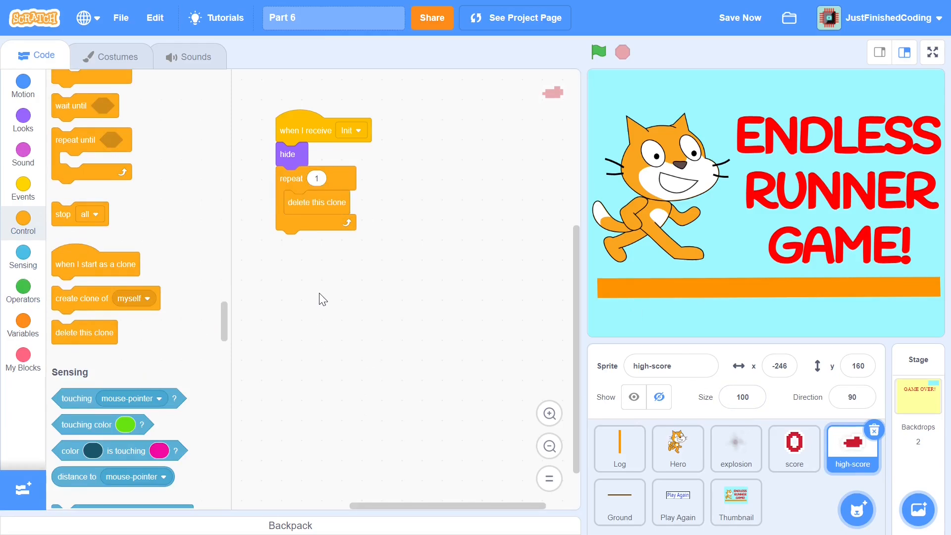
left_click(22, 357)
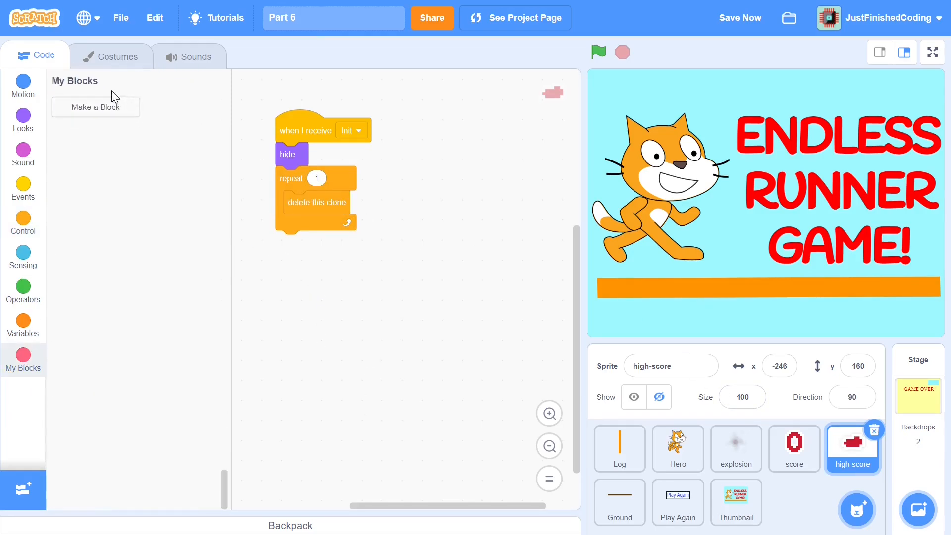
Step: Create the custom Init Clones block, attach it under the repeat loop, and move its define hat aside
left_click(95, 107)
type("Init Clones")
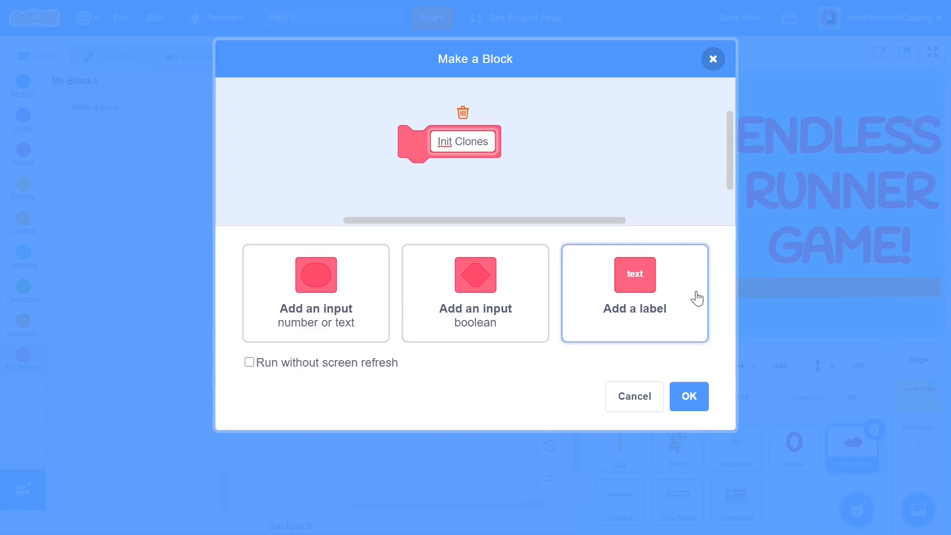
left_click(689, 396)
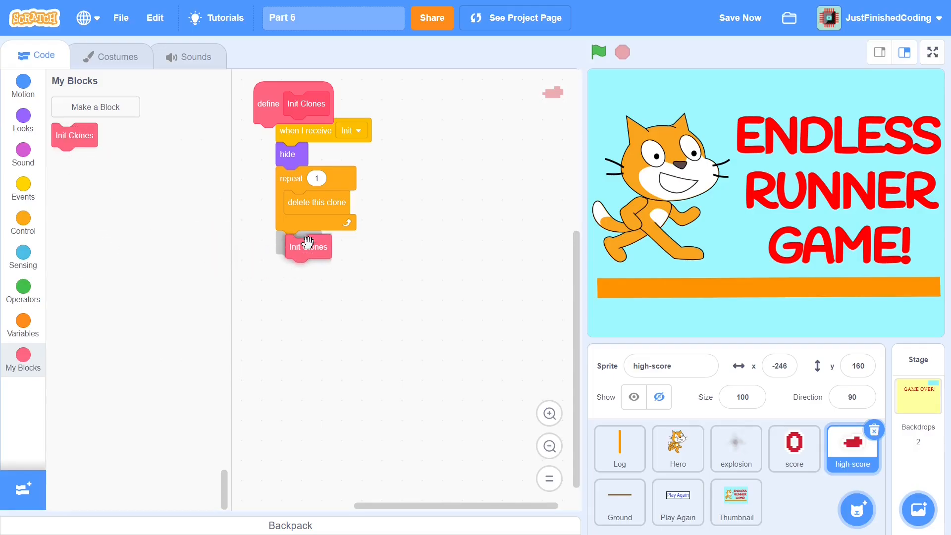
left_click_drag(293, 103, 518, 131)
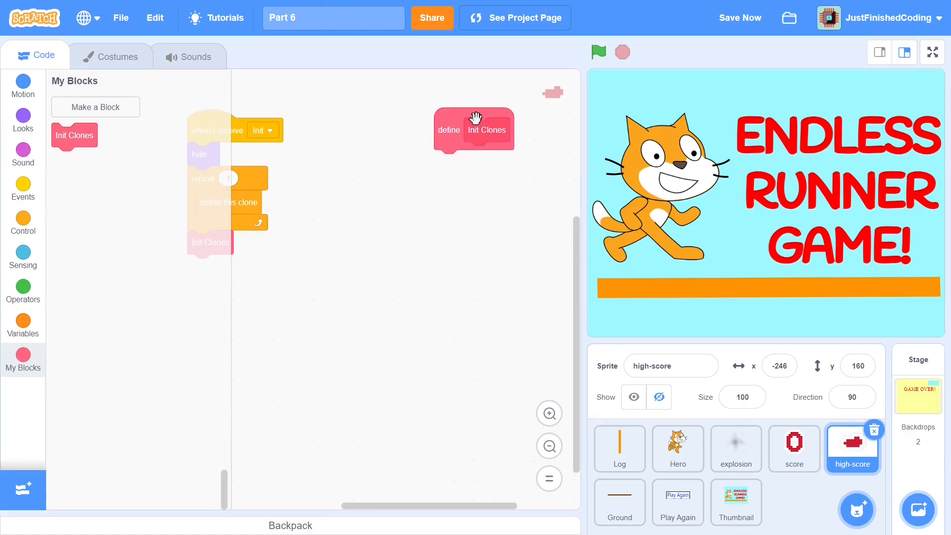
mouse_move(234, 248)
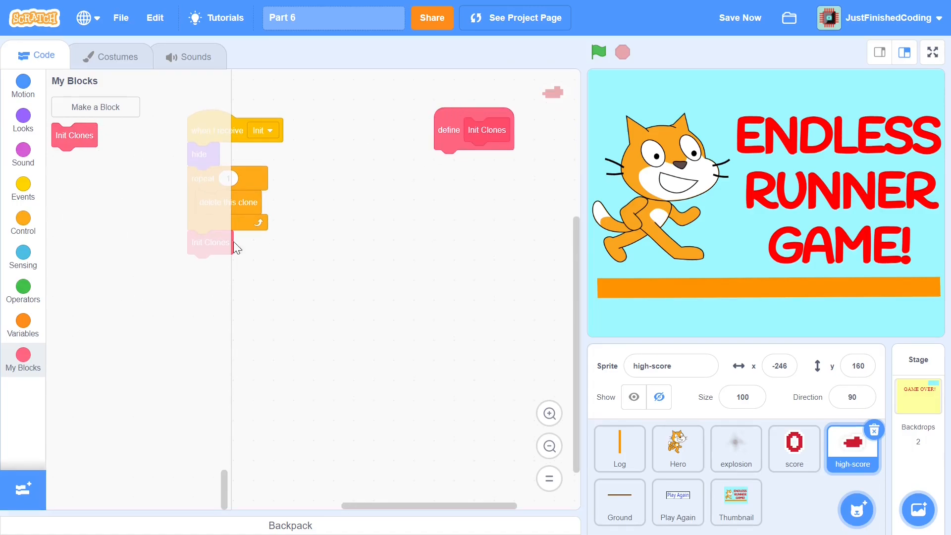
Step: Create a sprite-only 'clone id' variable and set it to 0 at the start of Init Clones
left_click(23, 319)
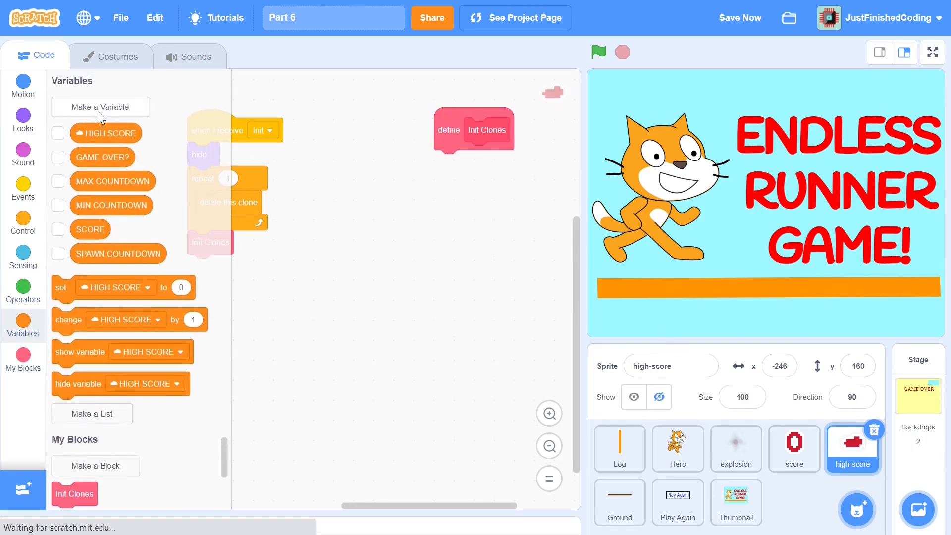
left_click(100, 107)
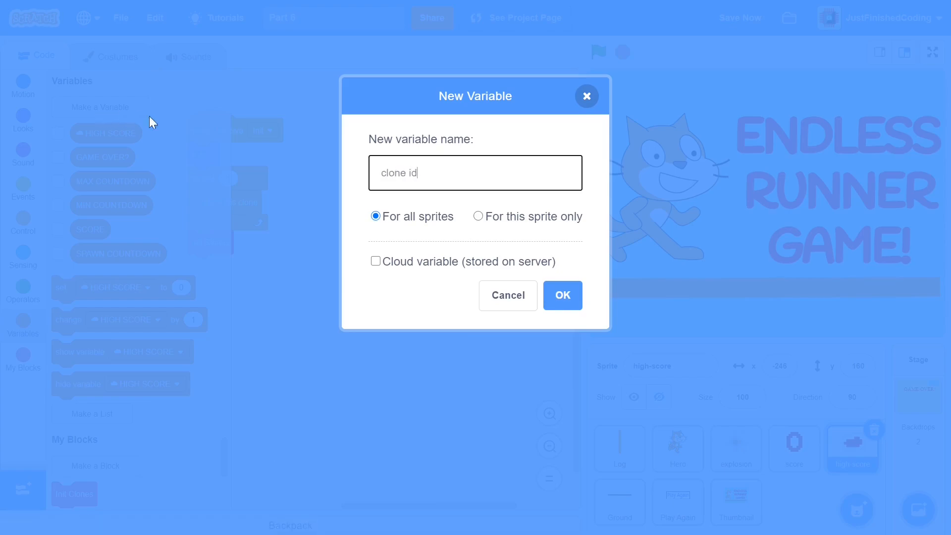
left_click(479, 216)
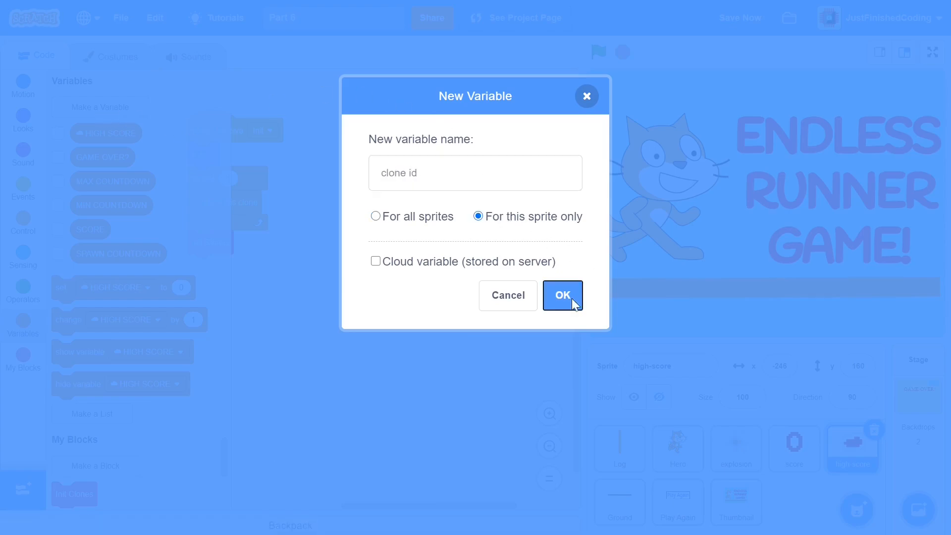
left_click(562, 295)
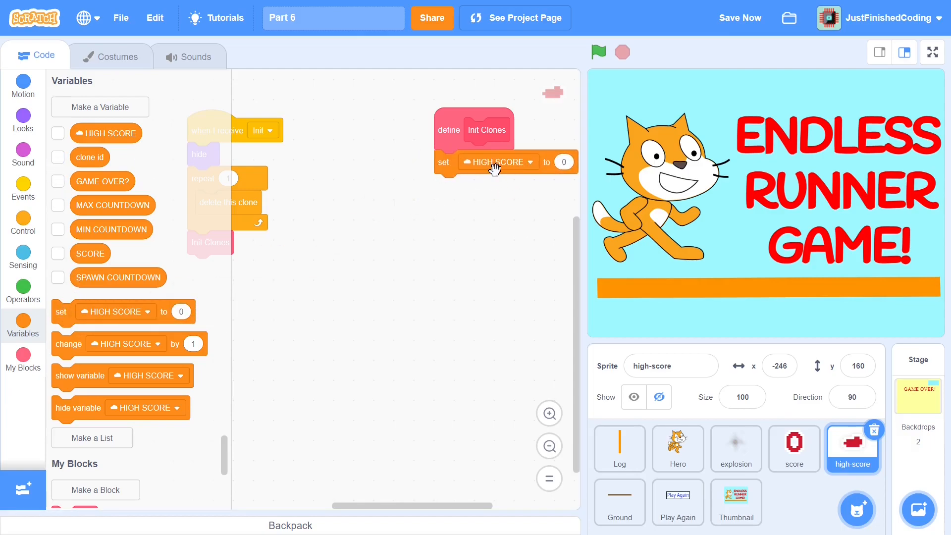
left_click(530, 163)
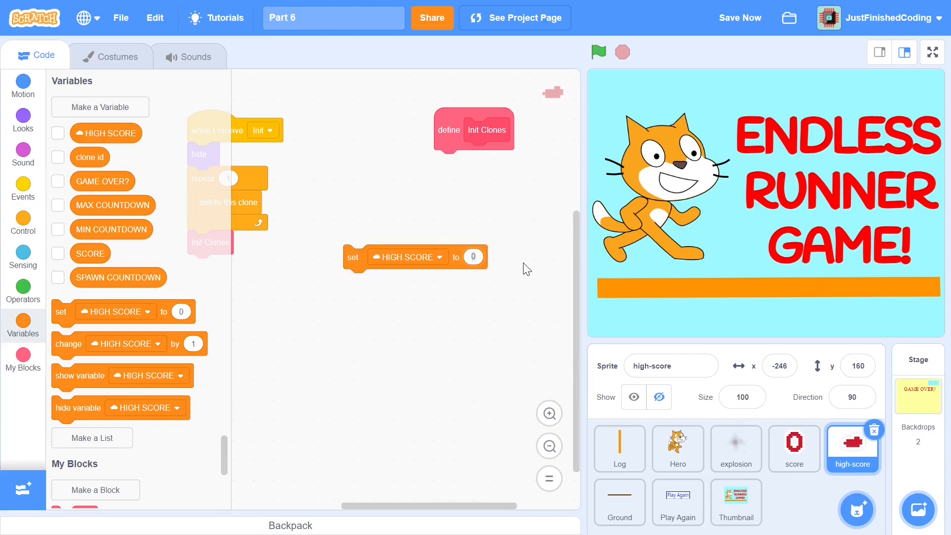
left_click(408, 258)
type("1223")
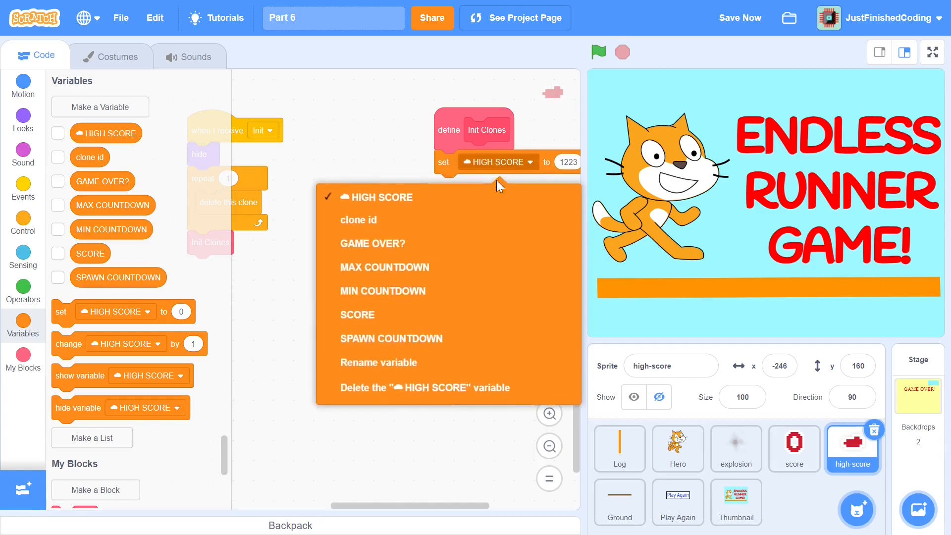
left_click(357, 220)
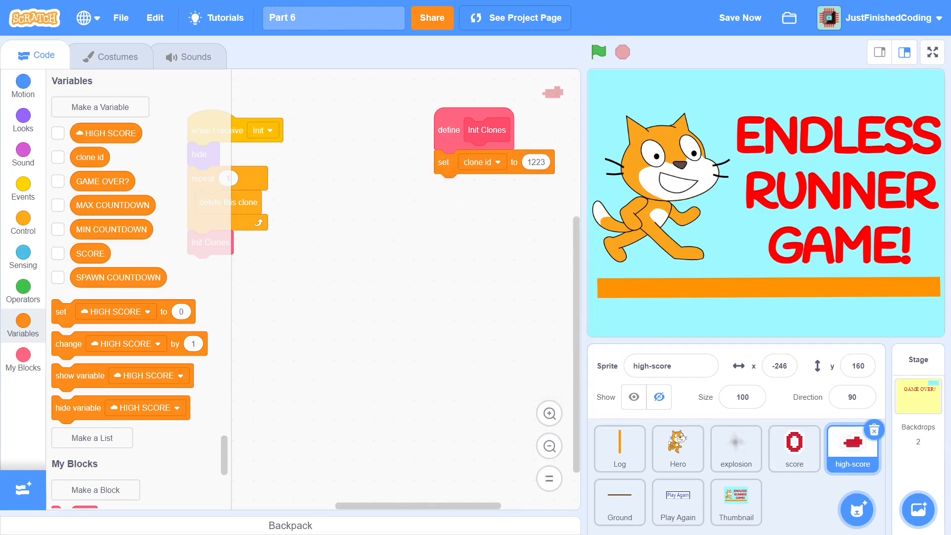
left_click(536, 163)
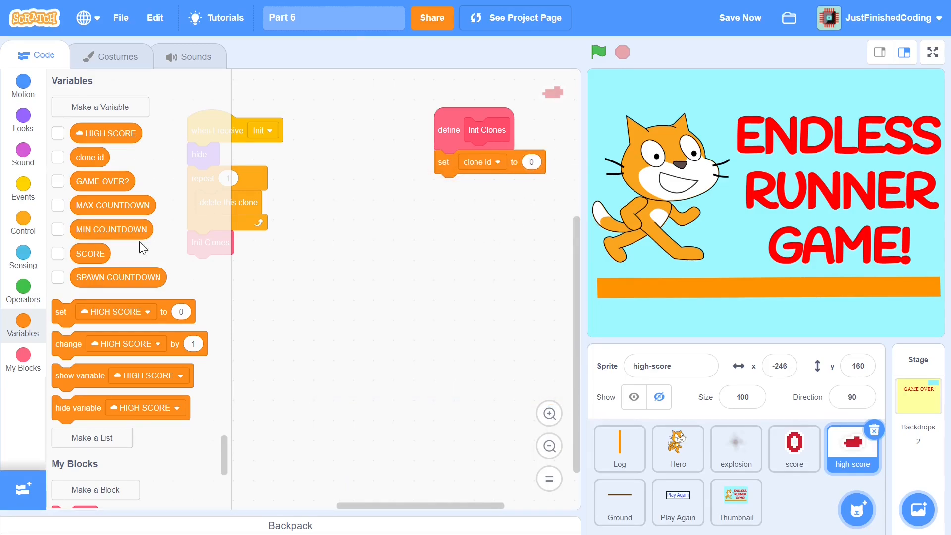
Step: Add a repeat 6 loop creating clones while changing clone id by 1, then set clone id to -1
left_click(23, 222)
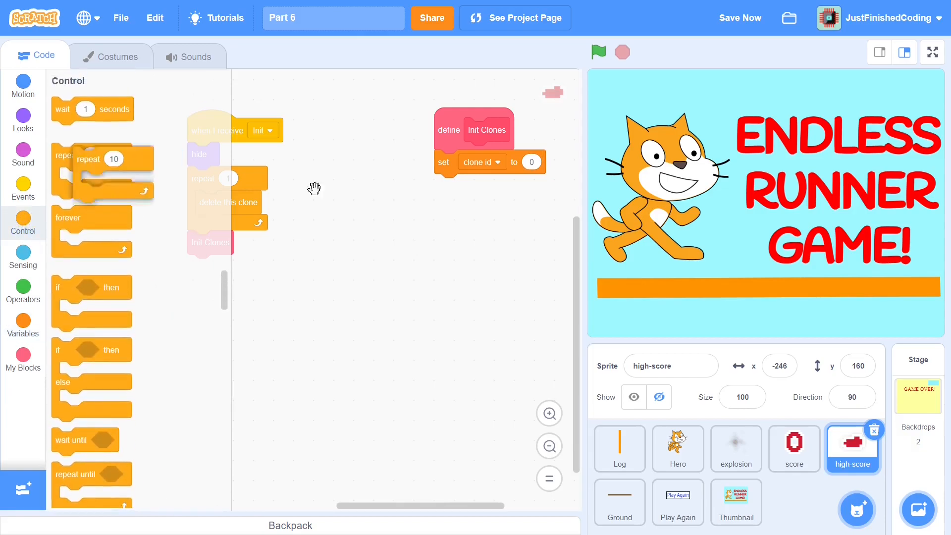
left_click_drag(102, 173, 474, 185)
type("6")
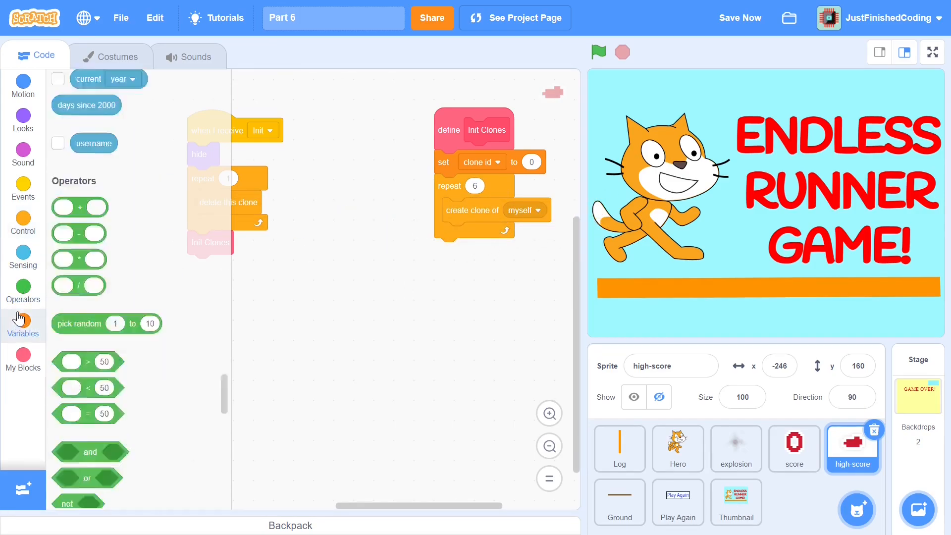
left_click(23, 327)
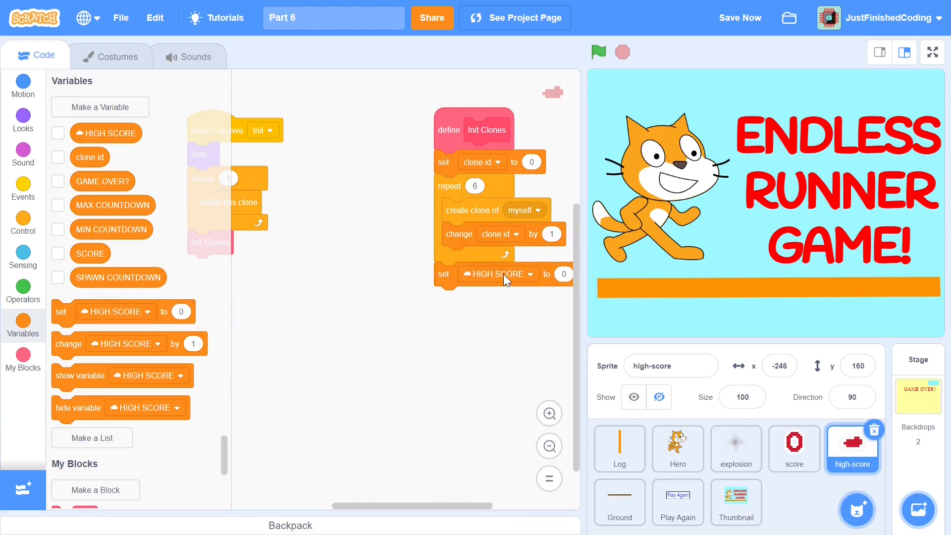
left_click(497, 274)
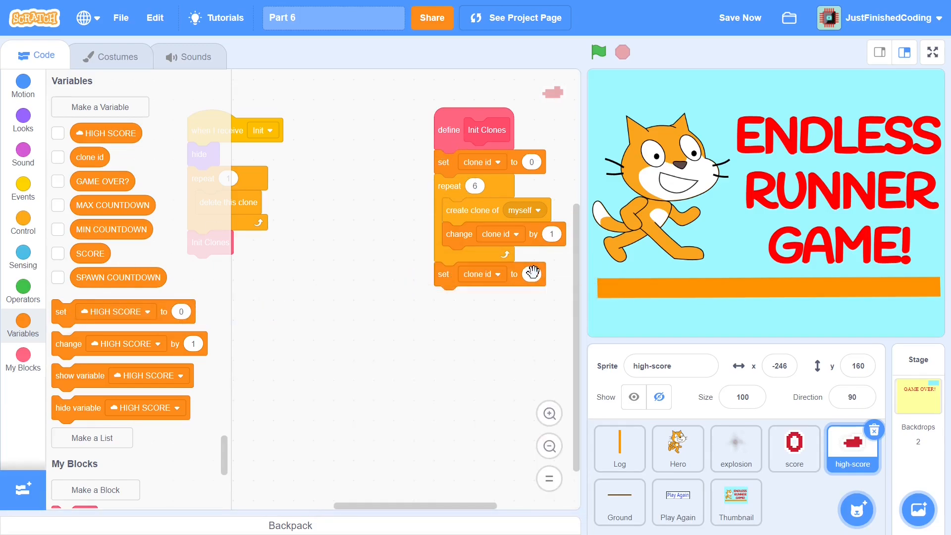
type("-1")
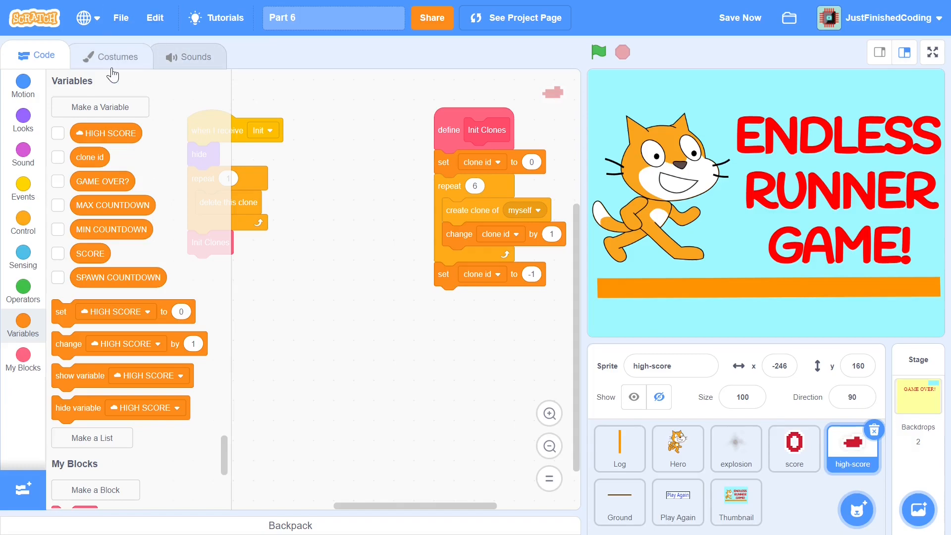
left_click(117, 55)
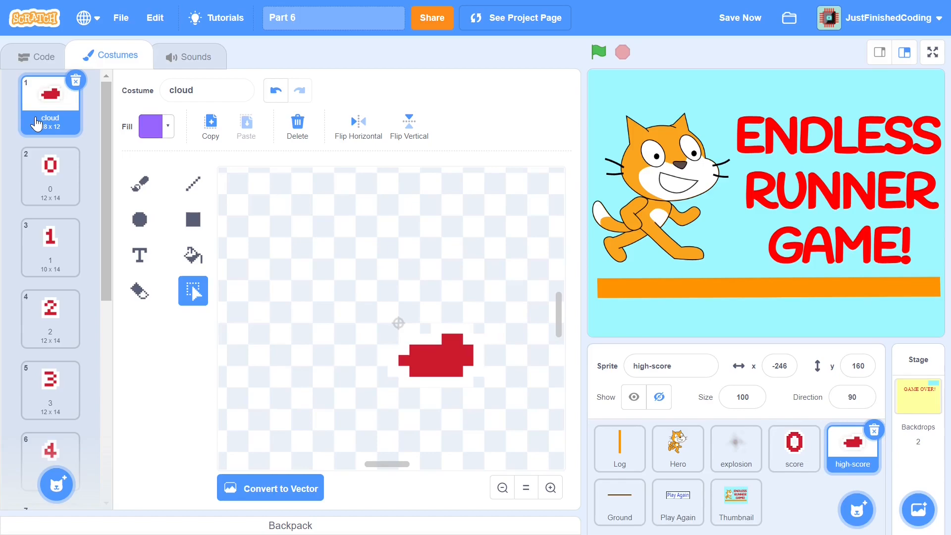
left_click(740, 17)
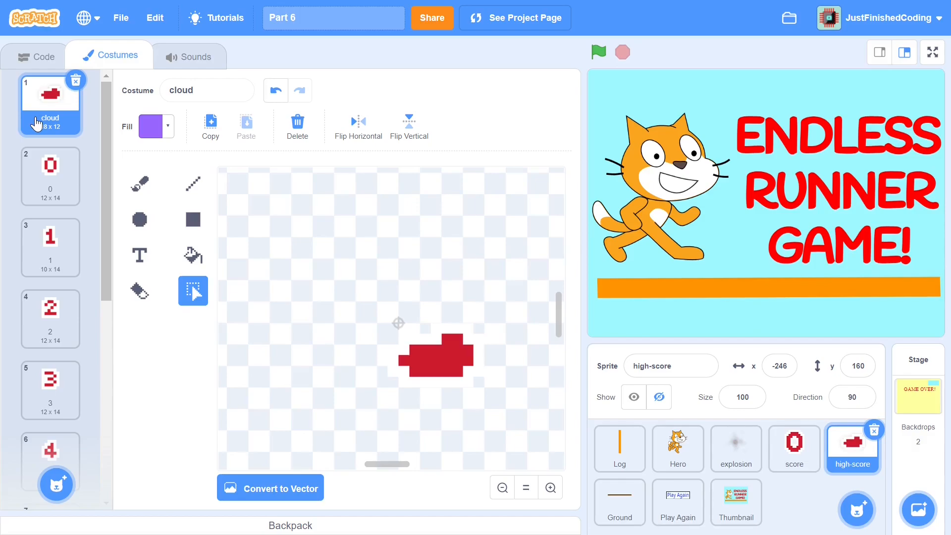
mouse_move(4, 140)
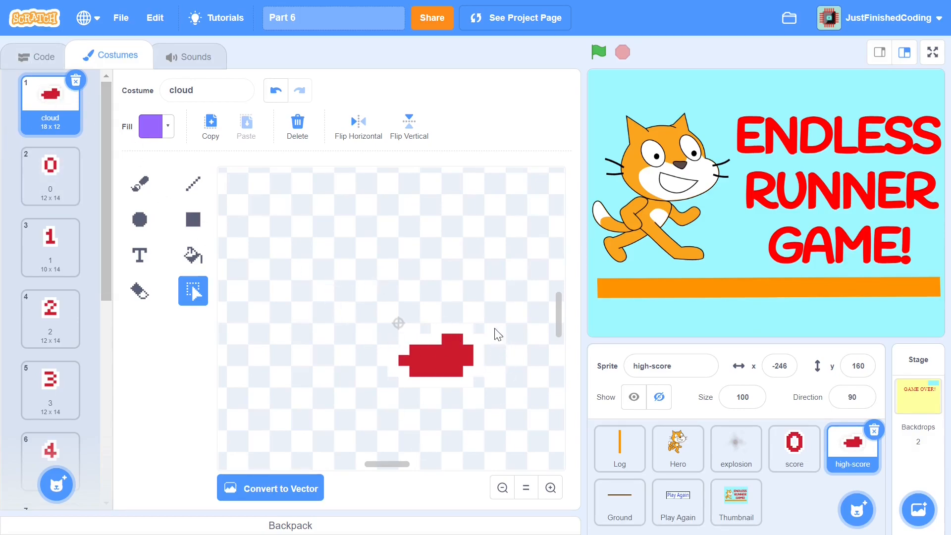
mouse_move(416, 348)
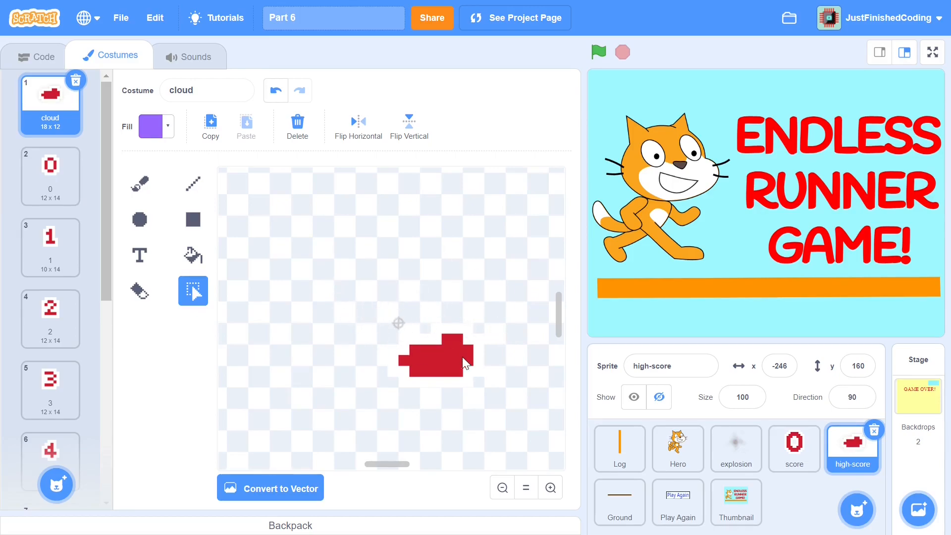
left_click(36, 54)
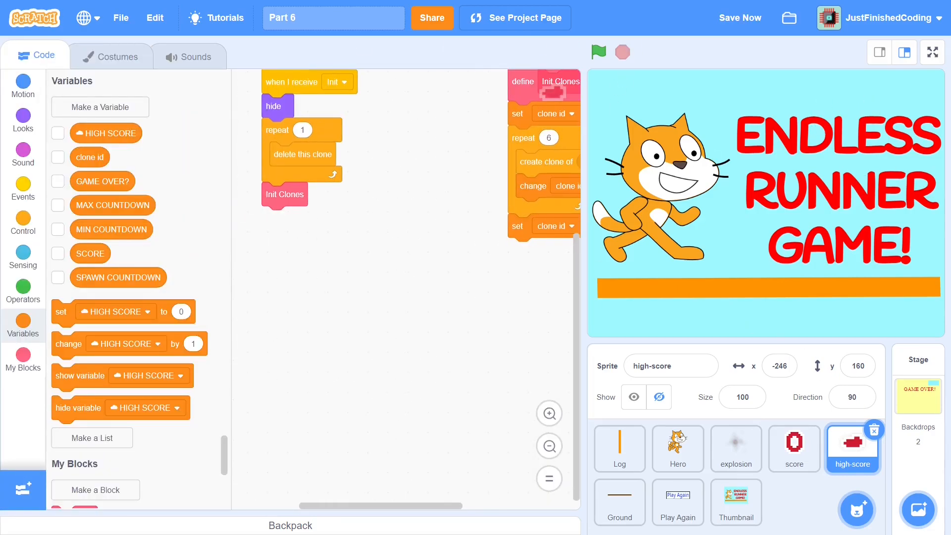
Step: Copy the score sprite's 'when I receive Tick' digit script into the high-score sprite and detach its positioning stack
left_click(795, 448)
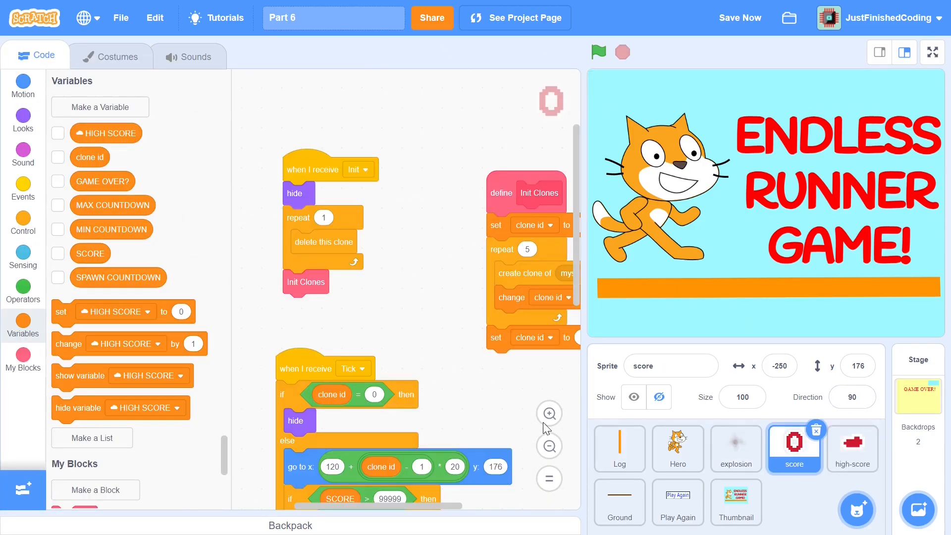
scroll("down", 3)
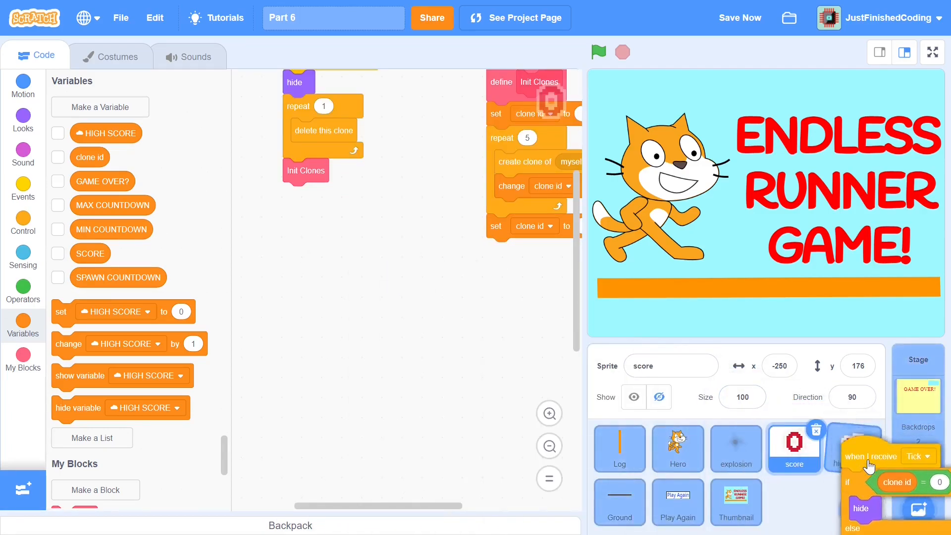
left_click(852, 449)
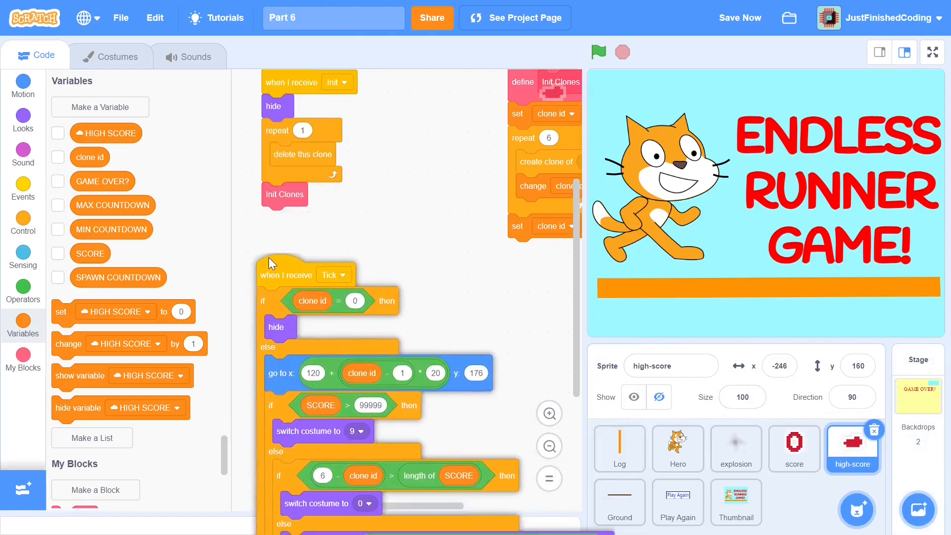
scroll("down", 3)
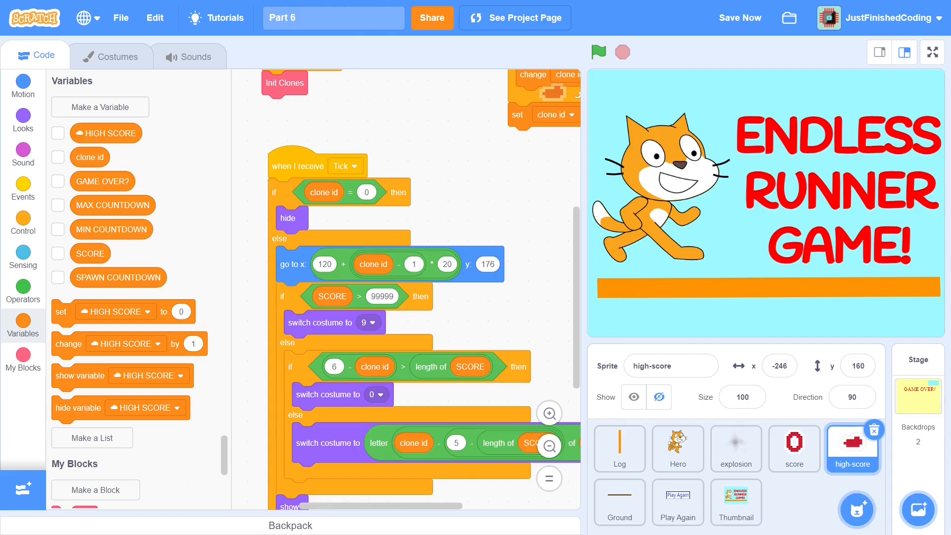
mouse_move(463, 194)
type("-1")
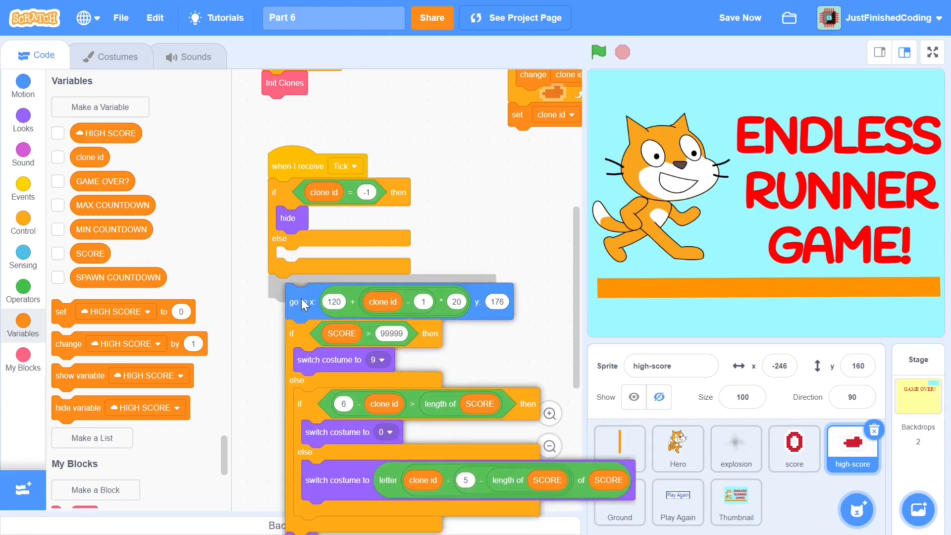
Step: Swap SCORE for HIGH SCORE in the digit length check and nest the stack in a new if-else
scroll("down", 3)
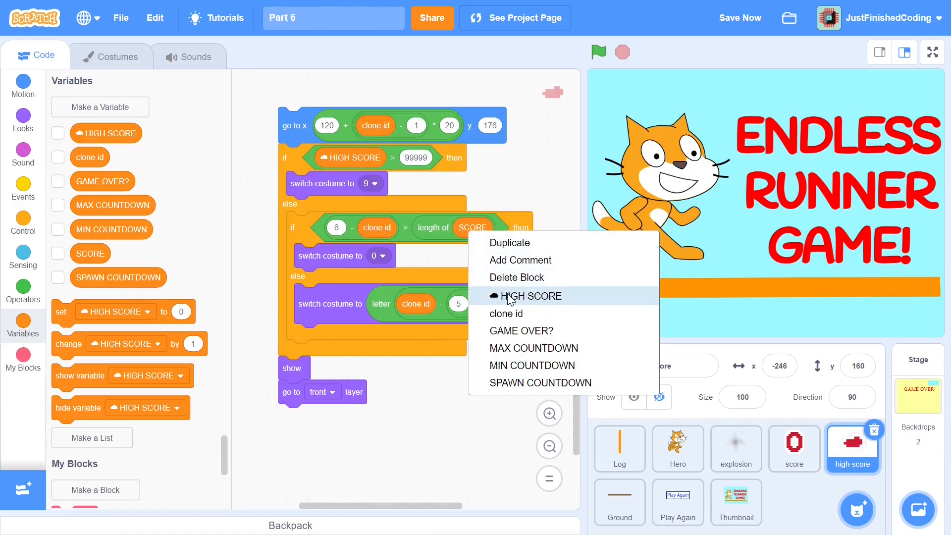
left_click(531, 296)
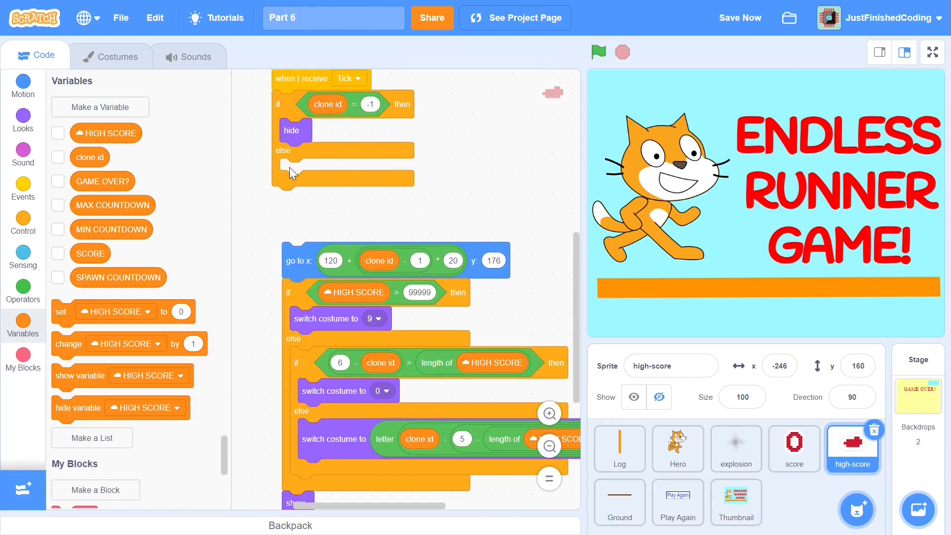
mouse_move(2, 184)
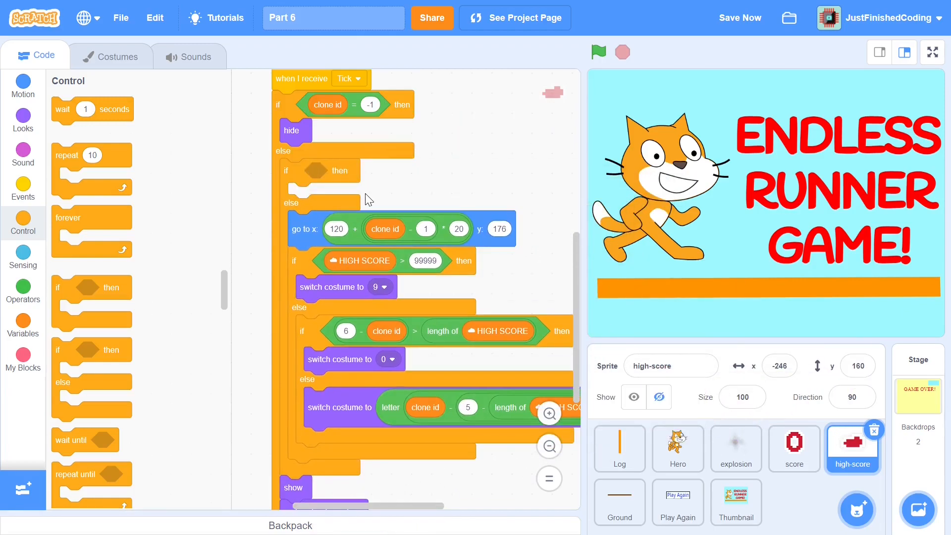
Step: Make the new if test clone id = 0 and change the digits' starting x offset to 127, y 150
right_click(357, 105)
type("0")
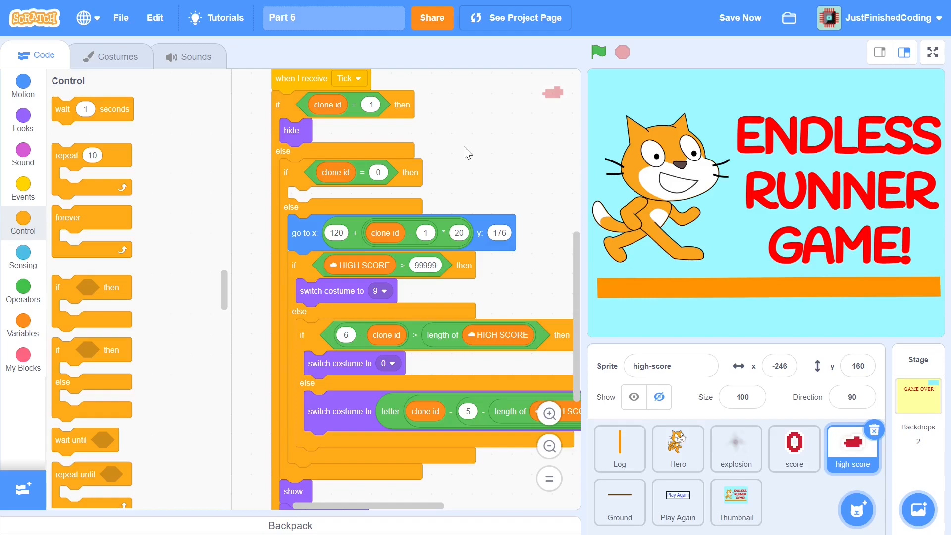
mouse_move(572, 70)
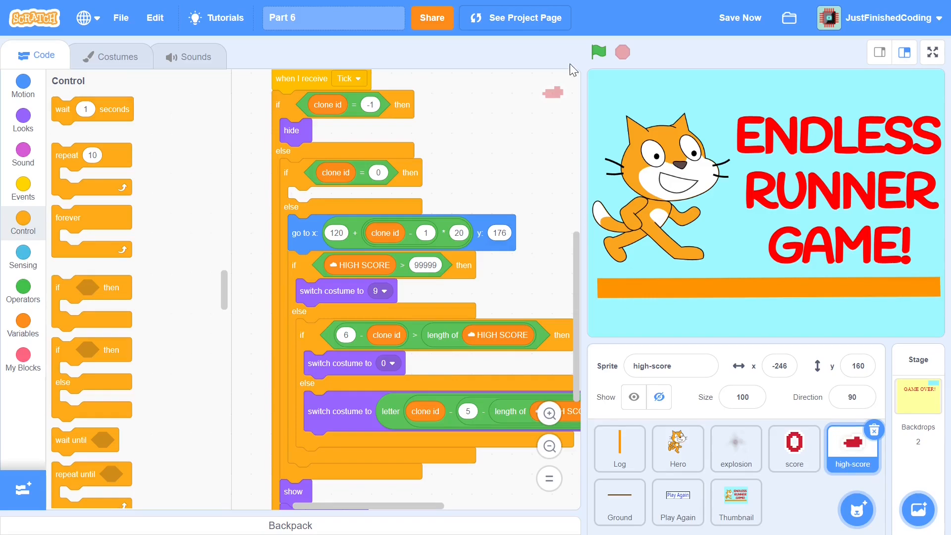
mouse_move(444, 181)
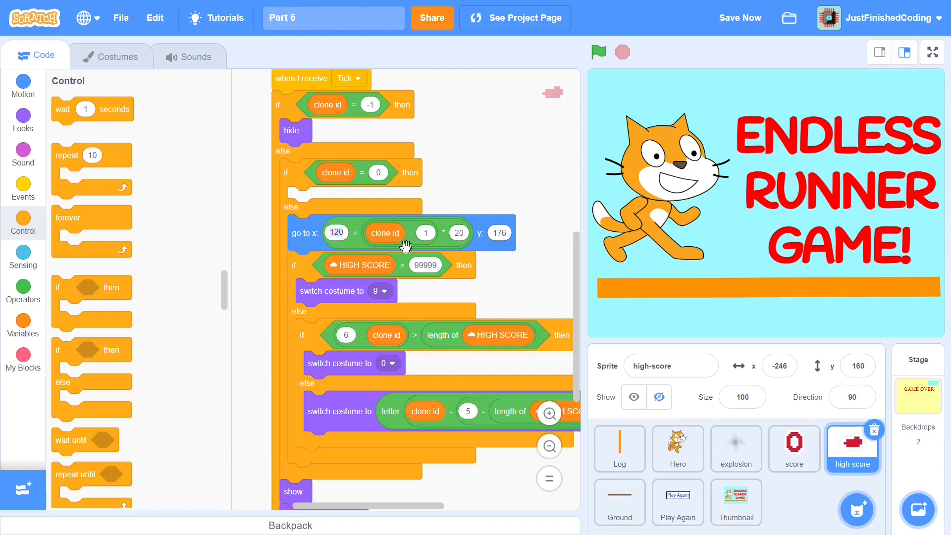
mouse_move(426, 249)
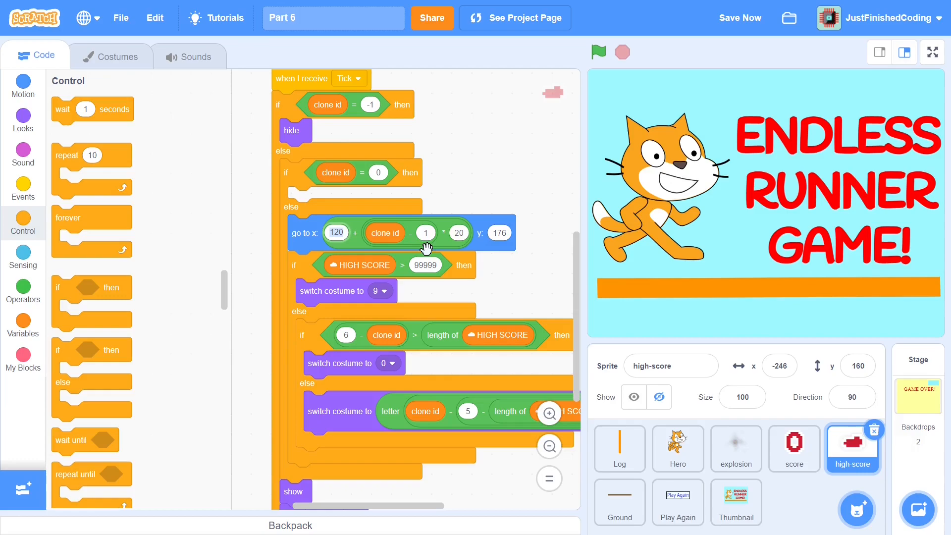
left_click(337, 232)
type("127")
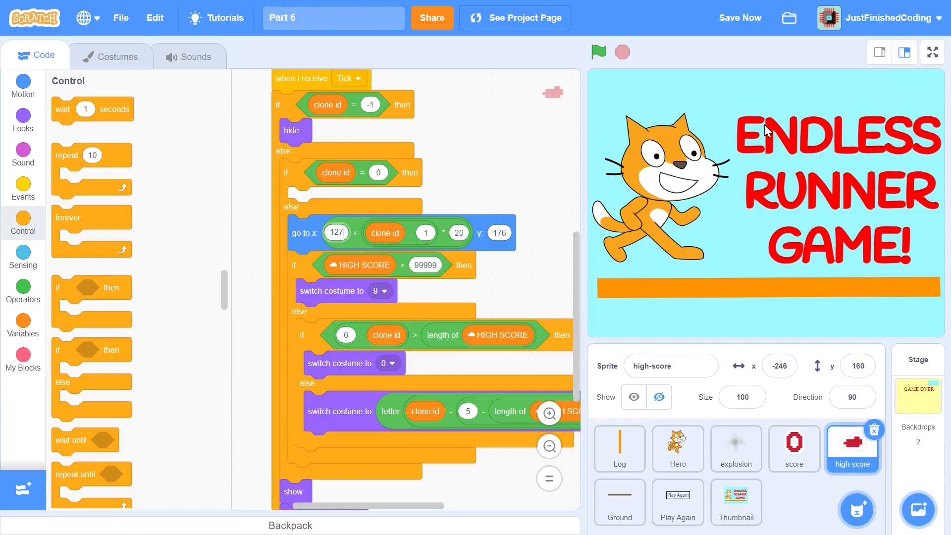
mouse_move(566, 126)
type("150")
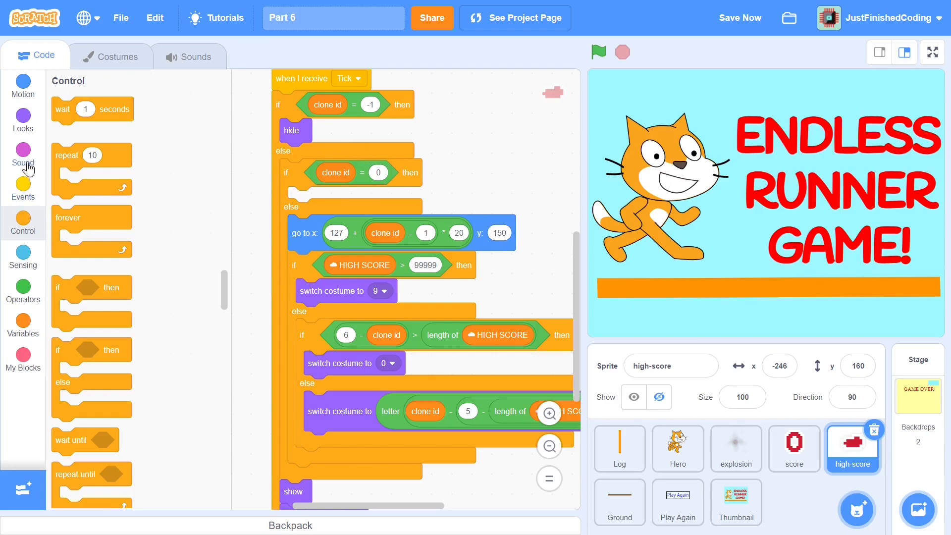
Step: In the clone id = 0 branch, switch to the cloud costume and go to x 123, y 150
left_click(23, 119)
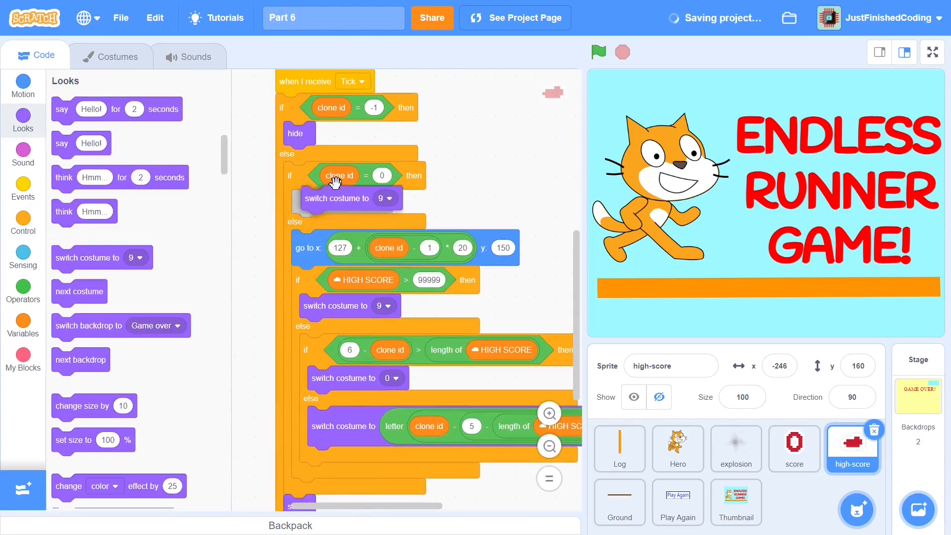
left_click(384, 202)
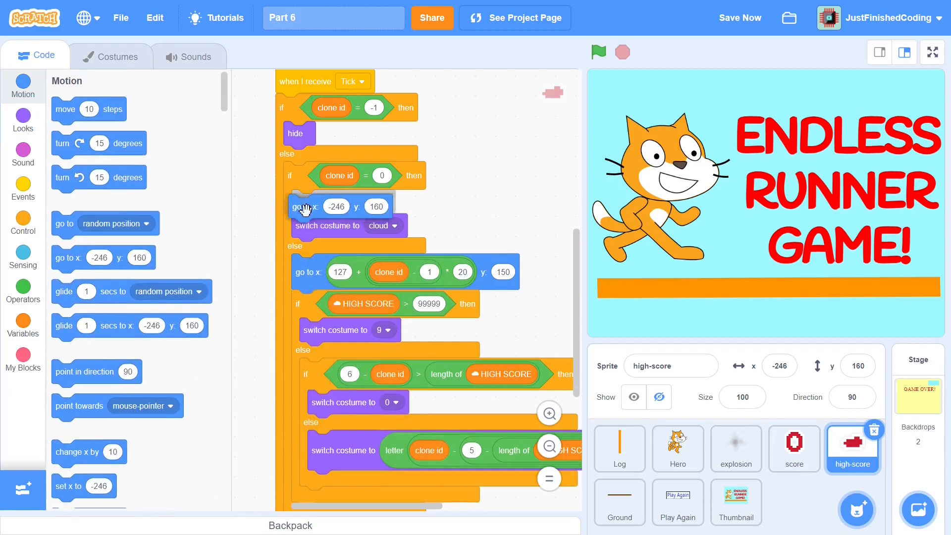
left_click_drag(306, 206, 328, 200)
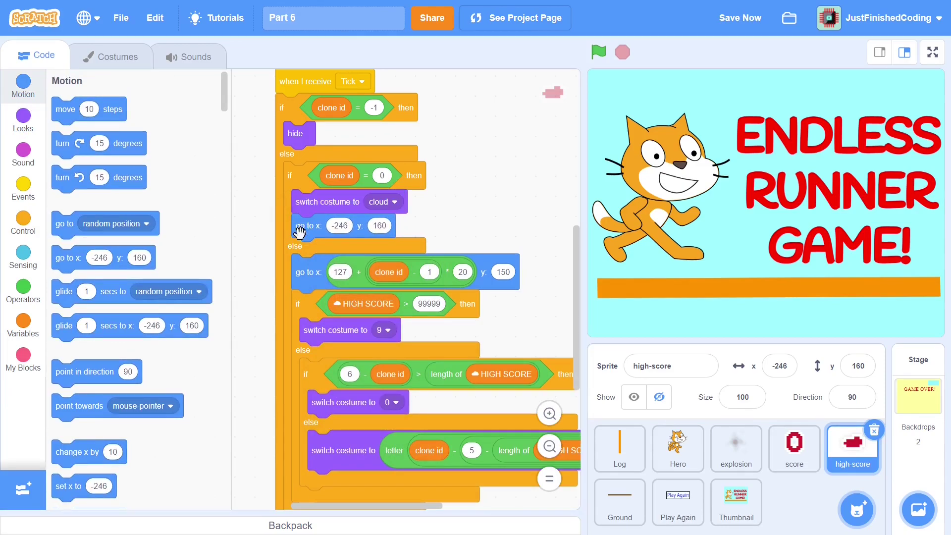
mouse_move(307, 280)
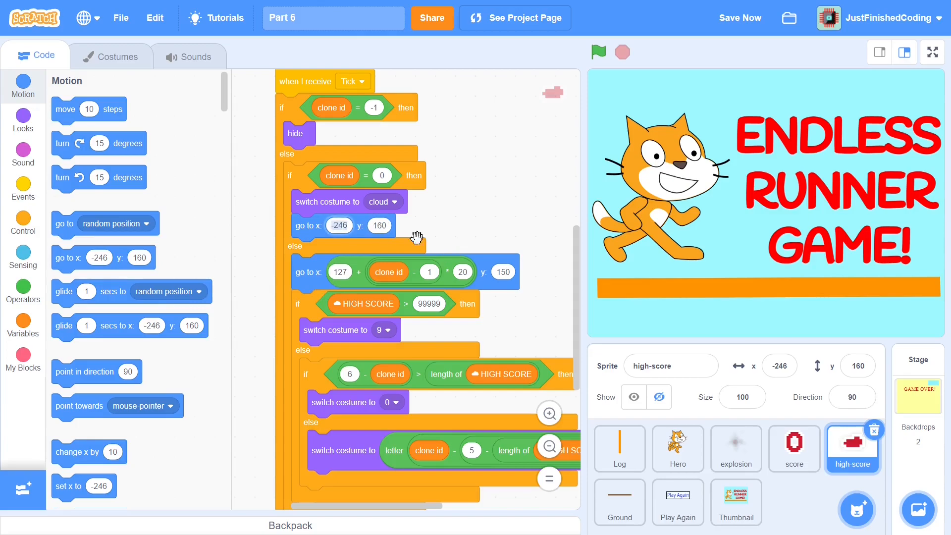
type("123")
left_click(381, 225)
type("150")
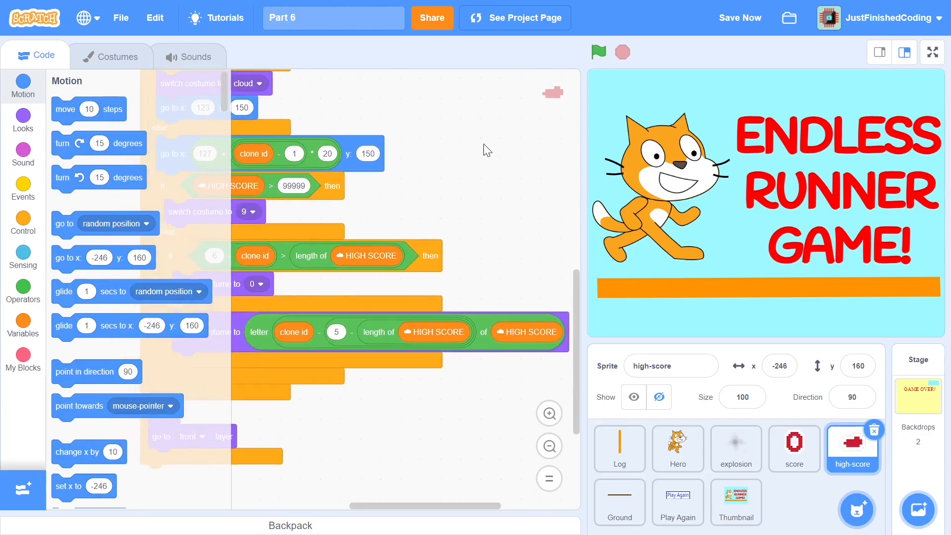
mouse_move(481, 161)
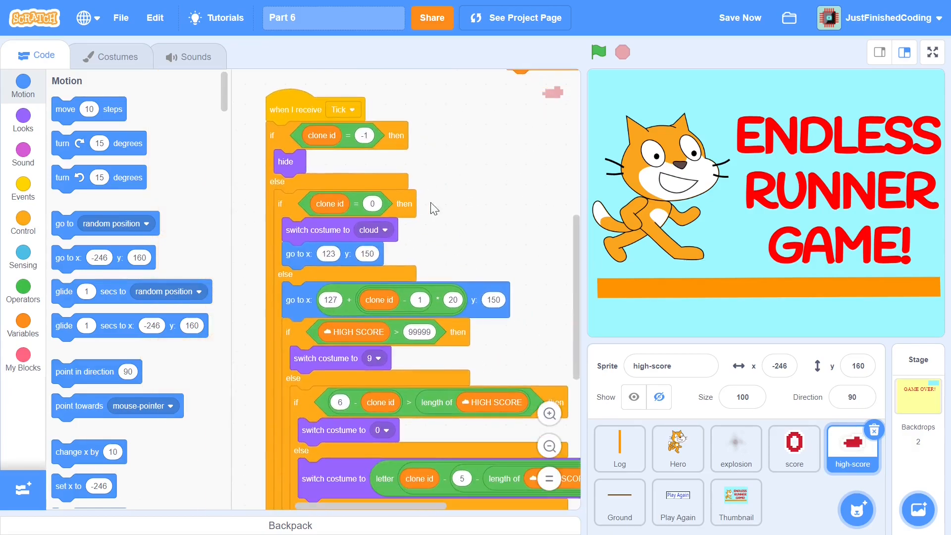
scroll("down", 3)
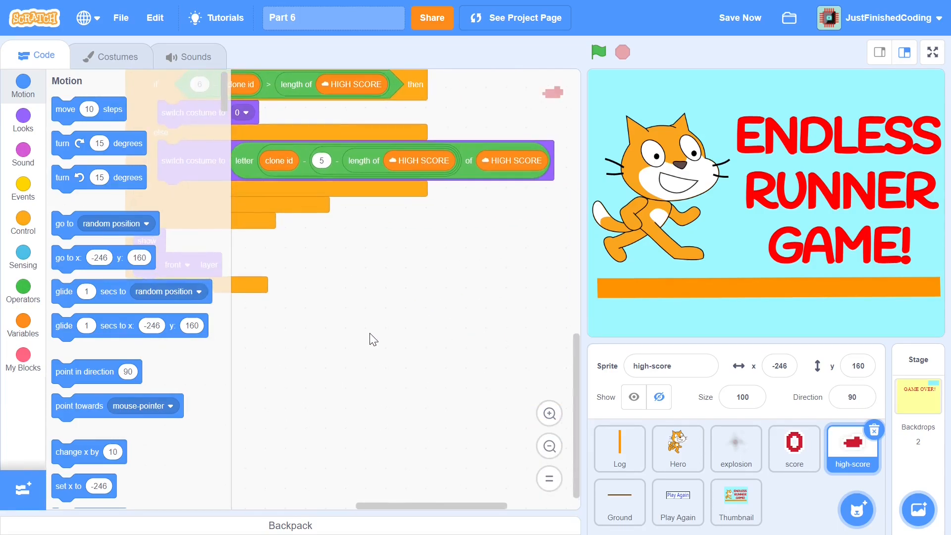
mouse_move(557, 313)
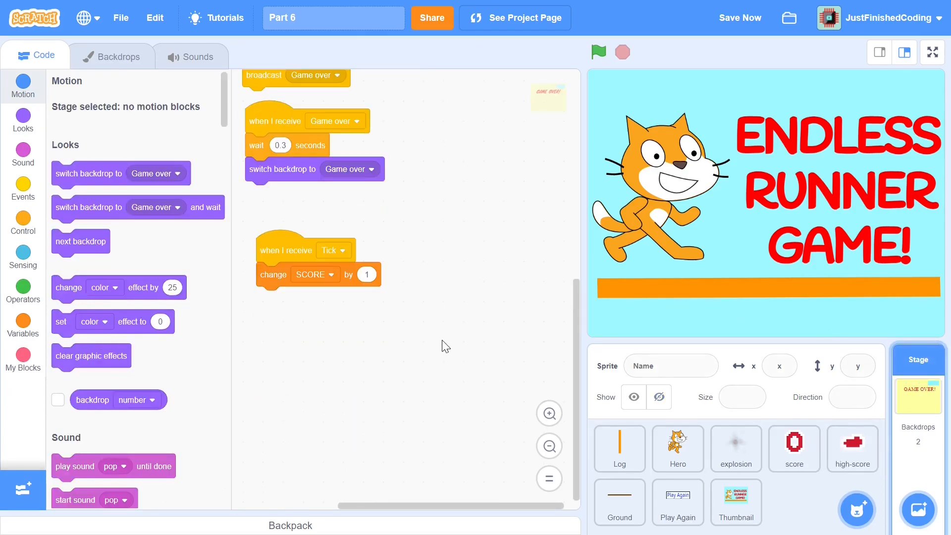
mouse_move(51, 248)
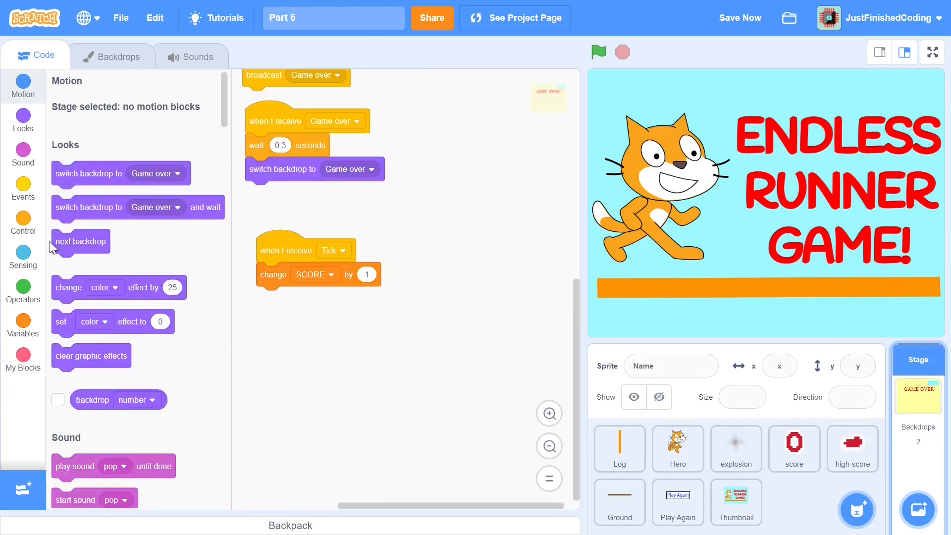
mouse_move(32, 232)
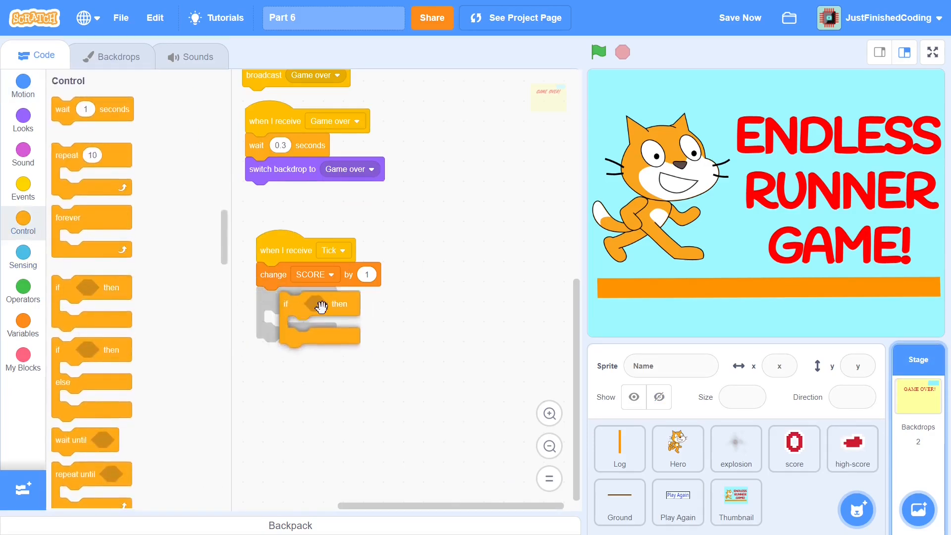
Step: After 'change SCORE by 1', add an if SCORE > HIGH SCORE that sets HIGH SCORE to SCORE
left_click_drag(321, 307, 276, 298)
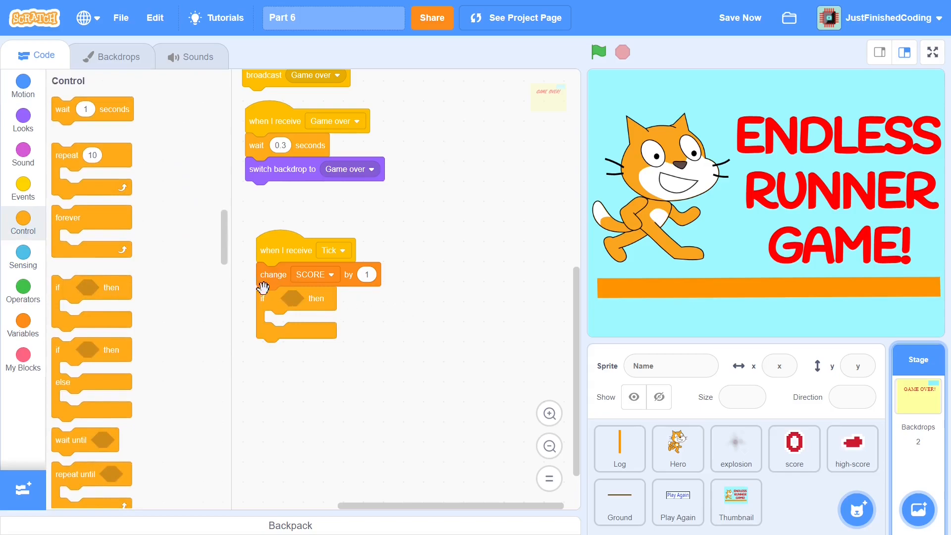
left_click(23, 293)
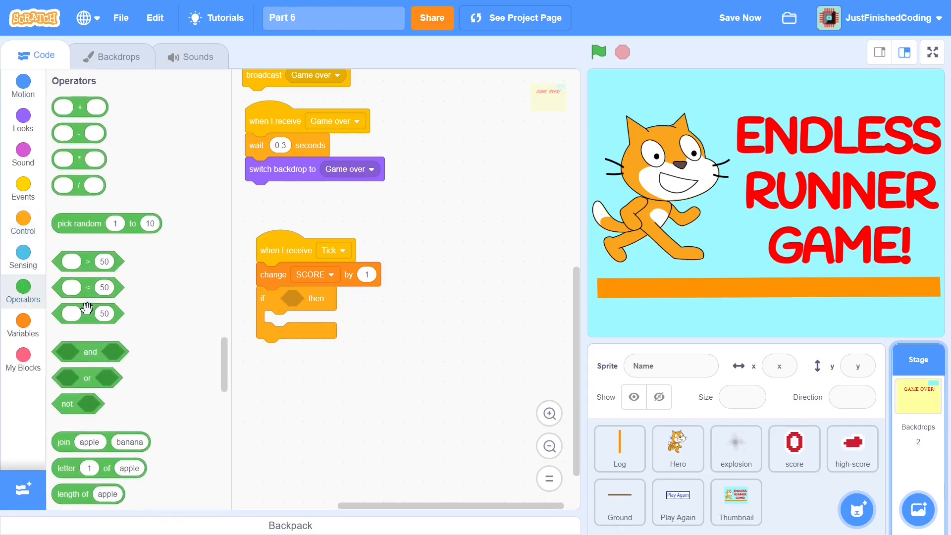
left_click_drag(88, 313, 292, 298)
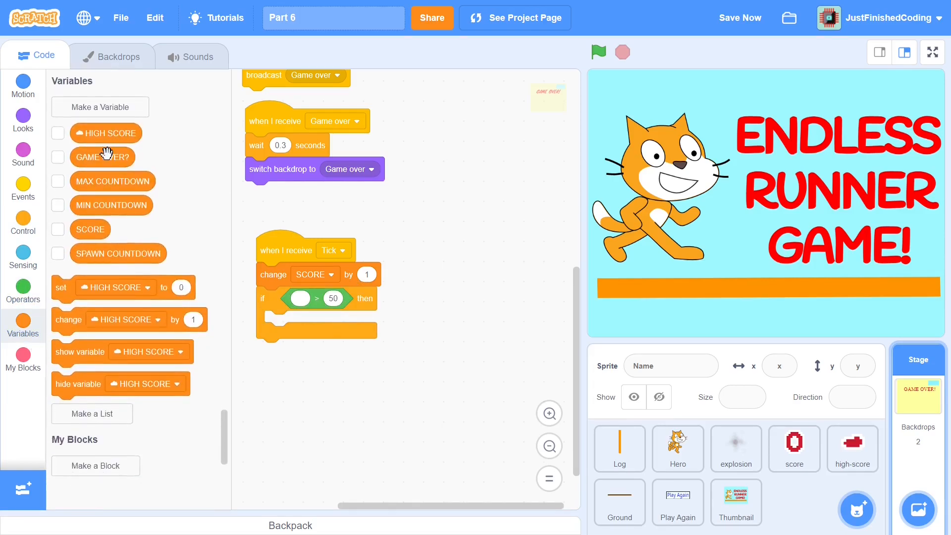
left_click_drag(90, 229, 301, 299)
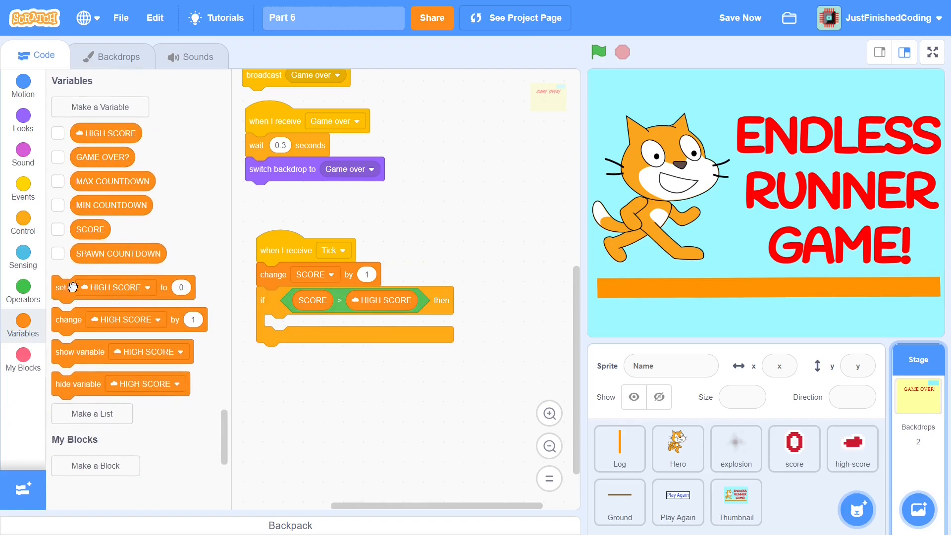
left_click_drag(103, 287, 328, 326)
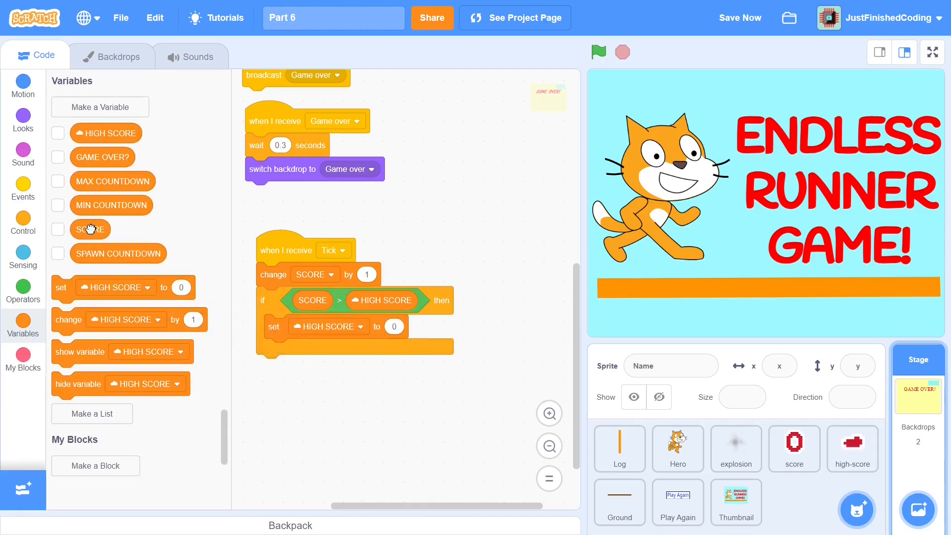
left_click_drag(90, 229, 393, 326)
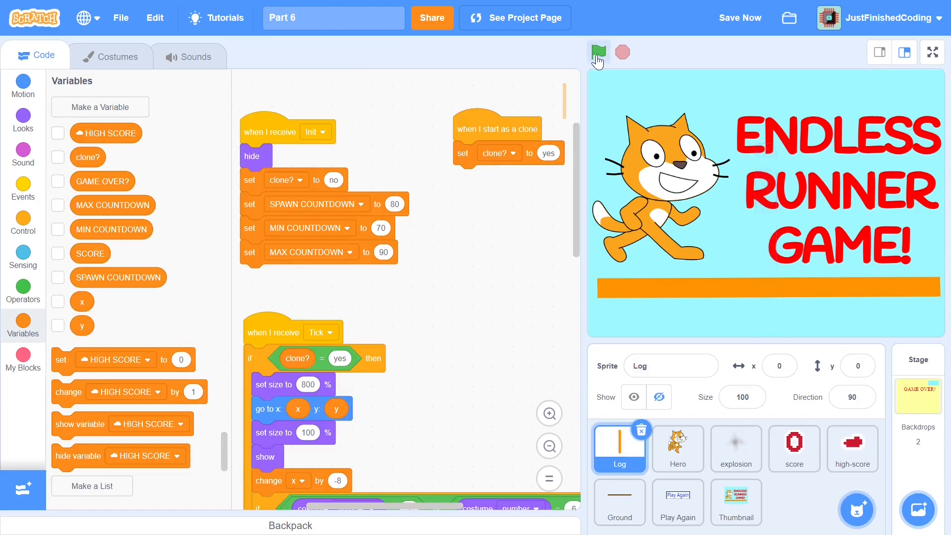
Step: Test-run the game, stop it, and select the high-score sprite to show its scripts
left_click(599, 52)
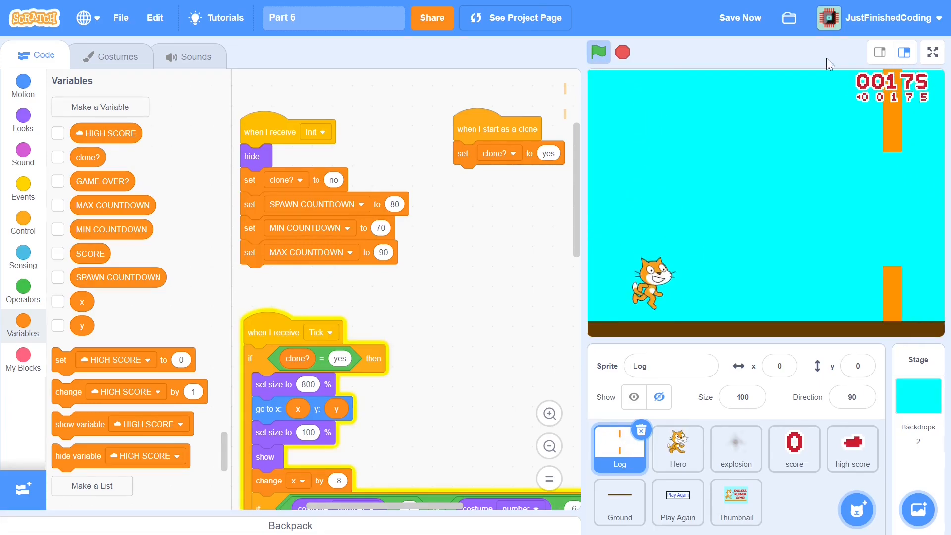
left_click(623, 51)
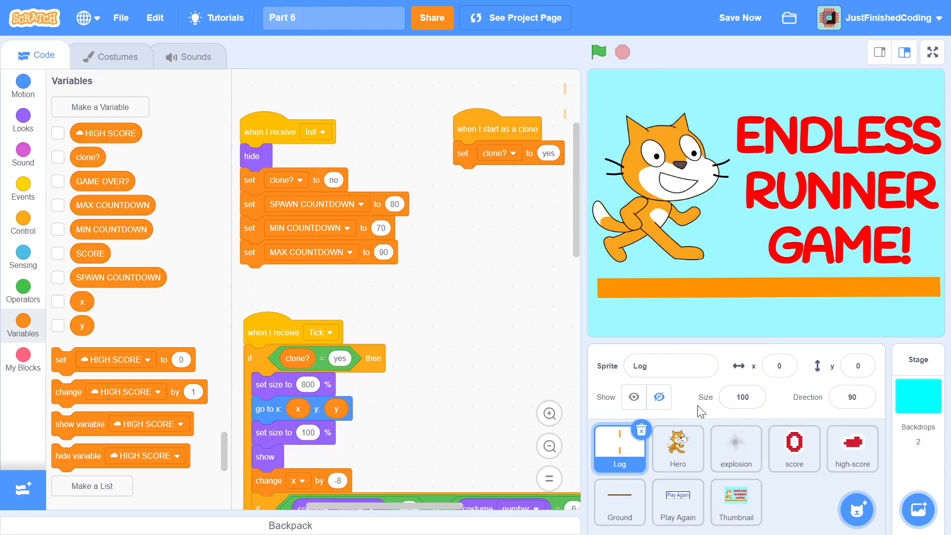
left_click(852, 449)
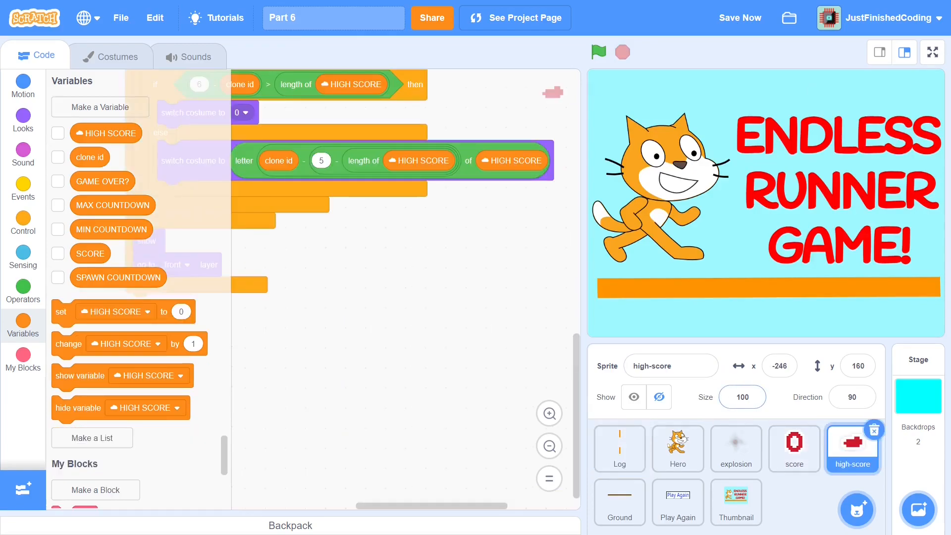
mouse_move(117, 59)
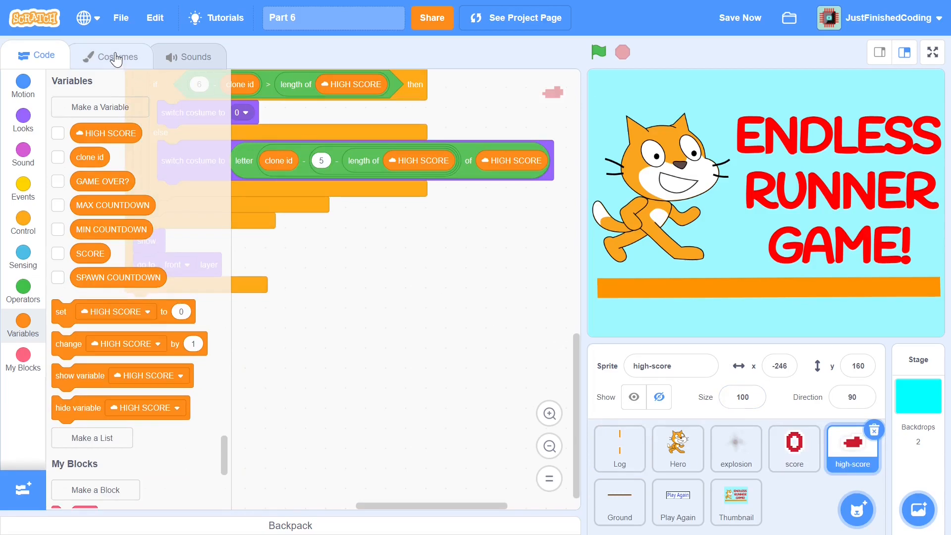
left_click(117, 57)
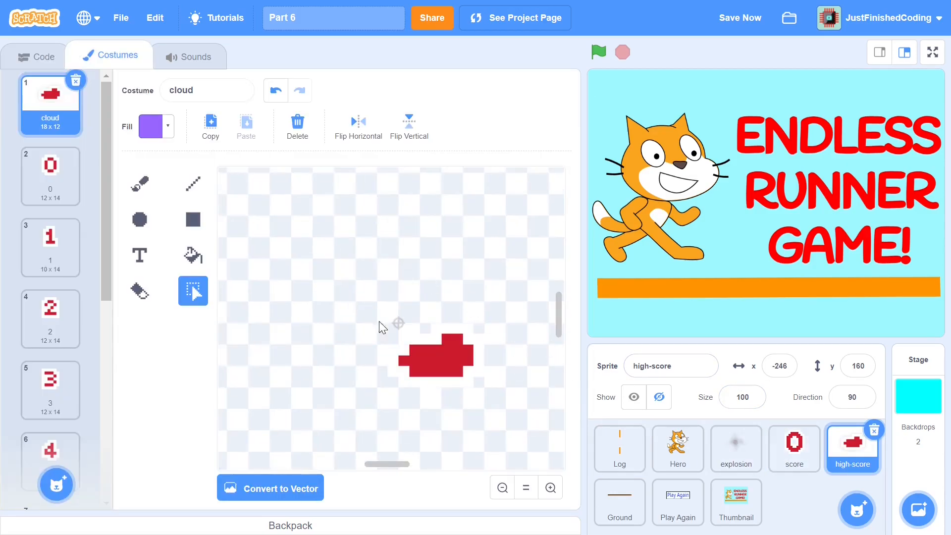
left_click(795, 449)
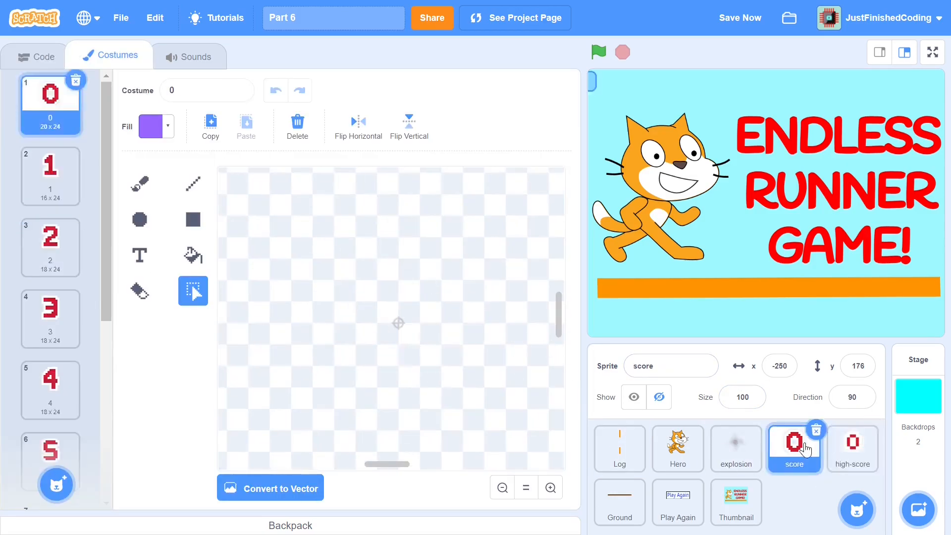
left_click(853, 449)
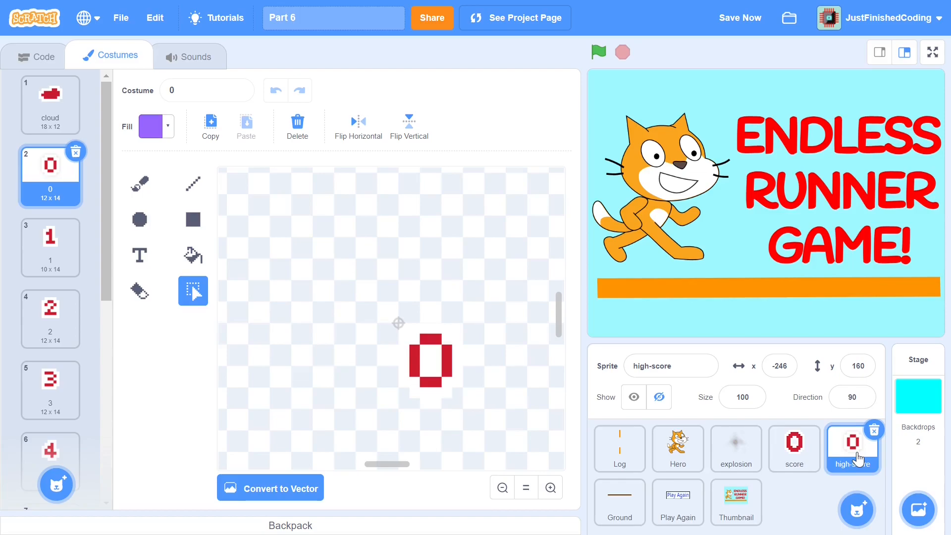
left_click(43, 56)
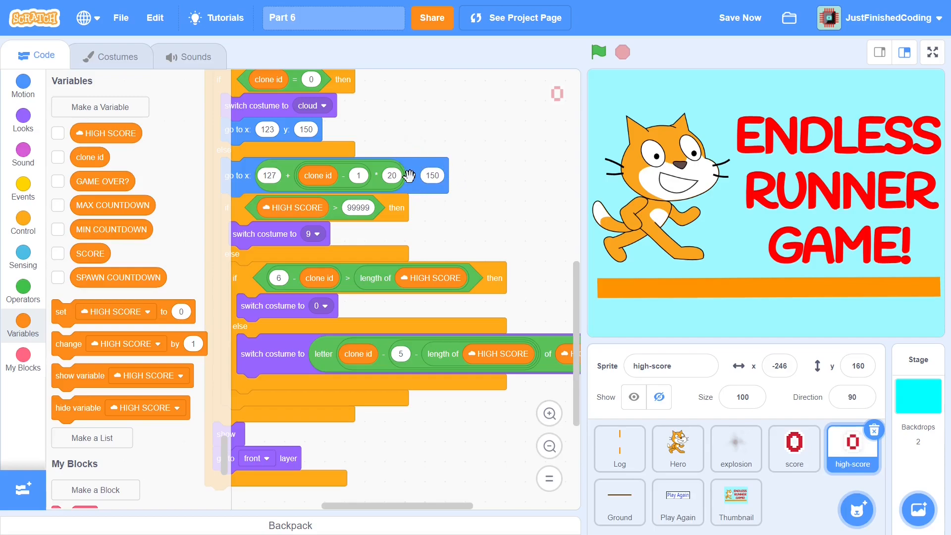
mouse_move(501, 219)
type("14")
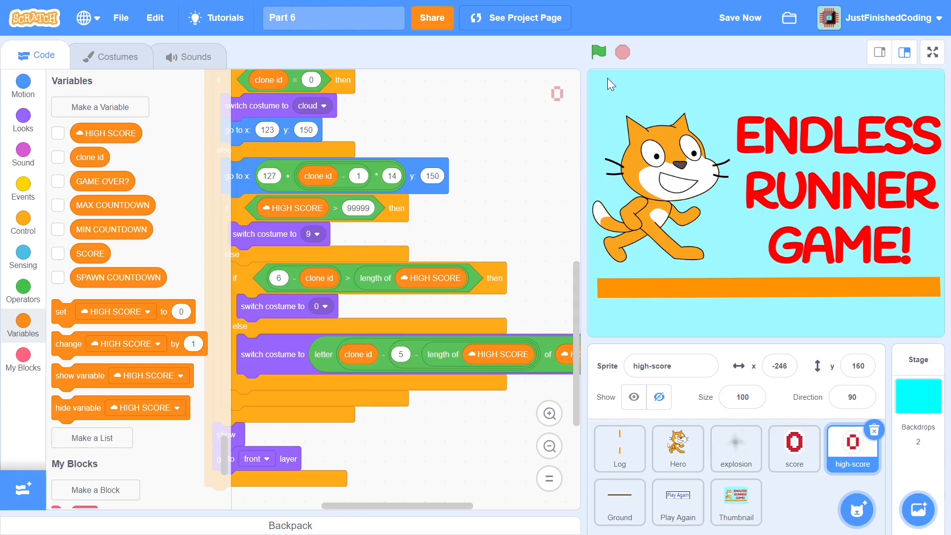
Step: Run the game with the green flag to test the 14-apart digit spacing
left_click(598, 51)
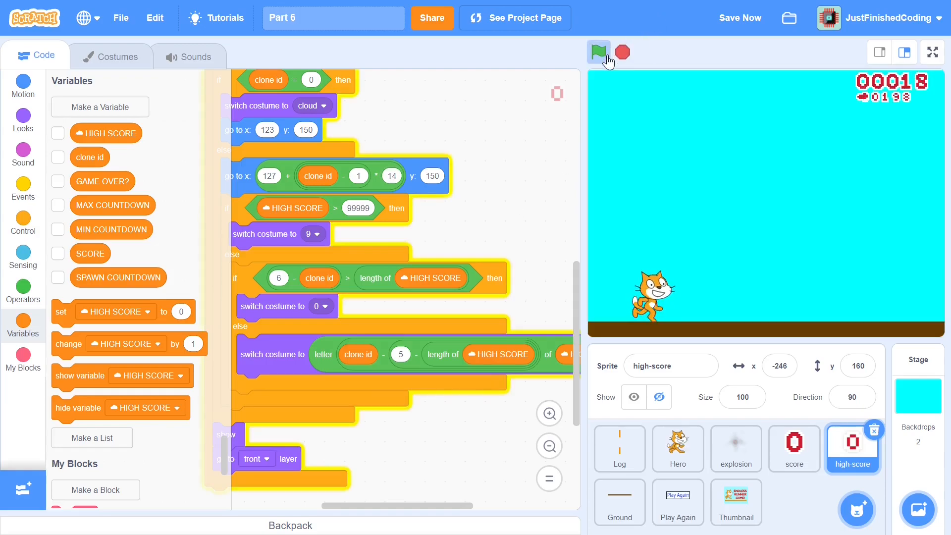
left_click(598, 52)
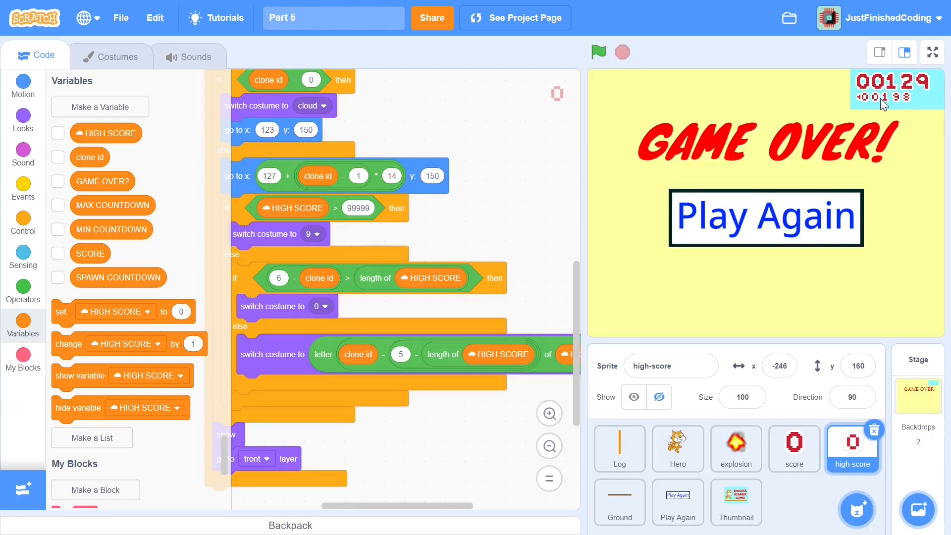
mouse_move(854, 94)
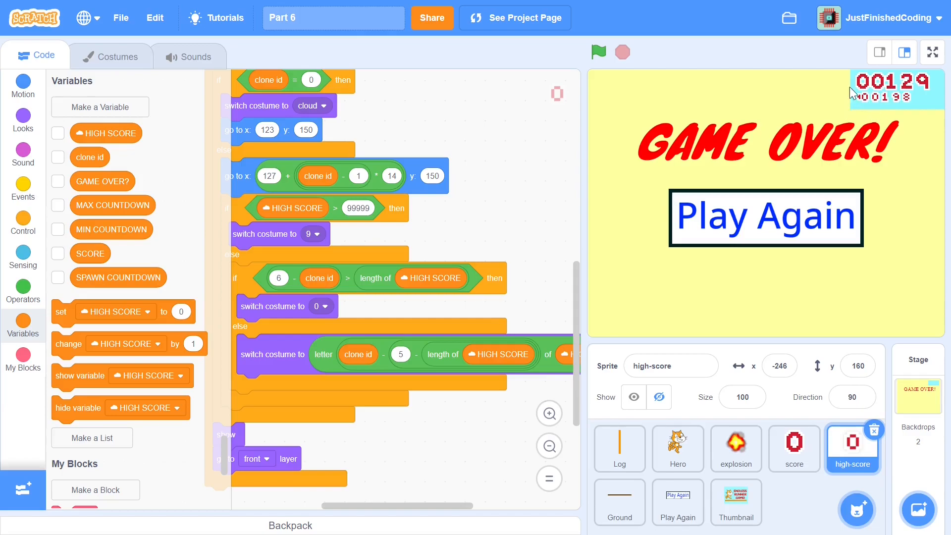
Step: Move clone id directly into the multiply slot so x becomes 127 + clone id × 14
scroll("down", 3)
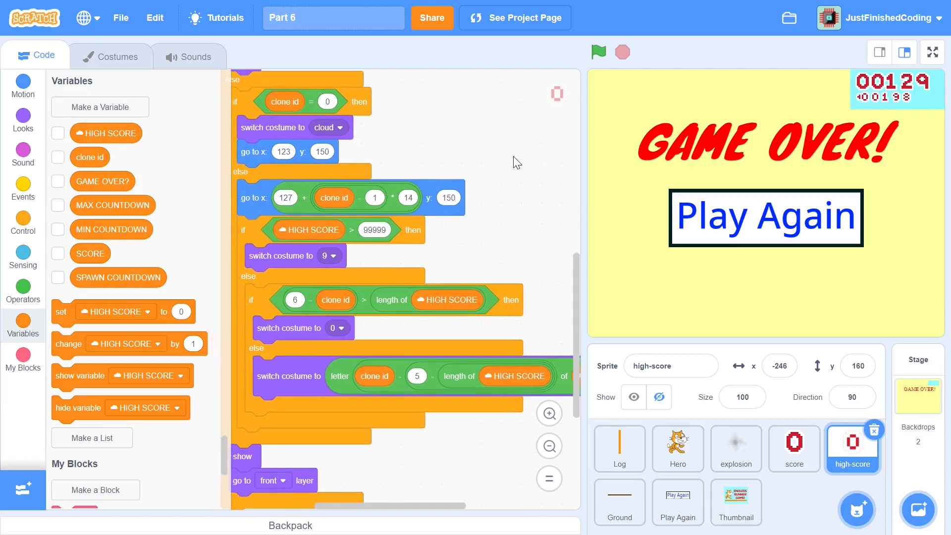
mouse_move(622, 139)
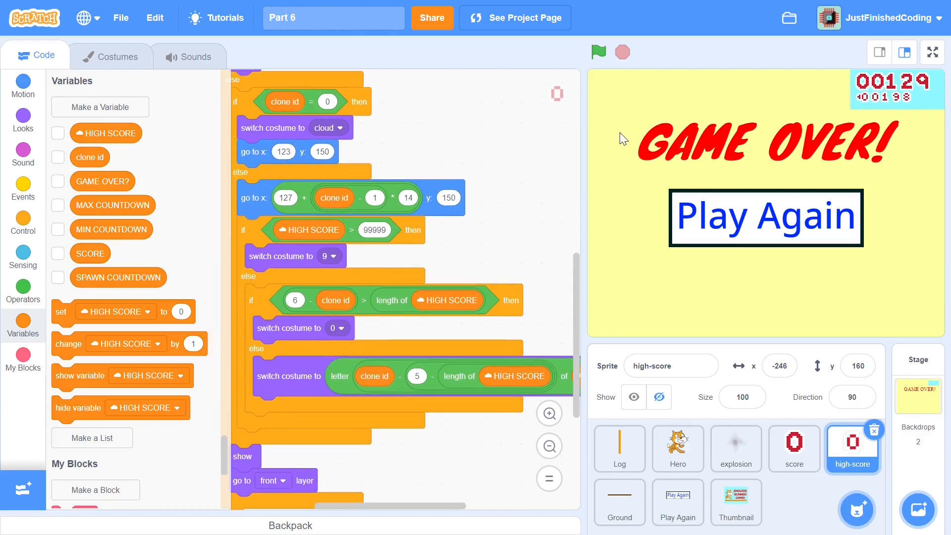
mouse_move(581, 162)
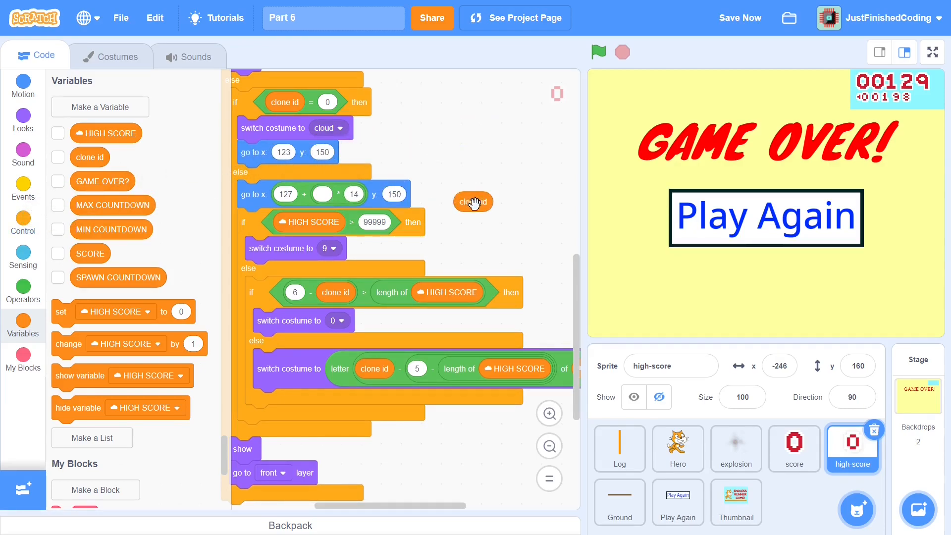
left_click_drag(473, 201, 331, 199)
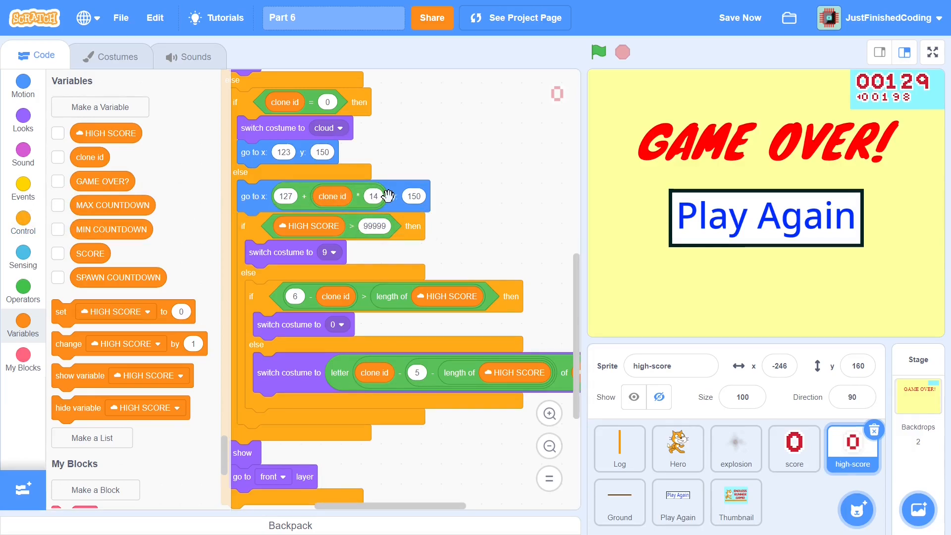
mouse_move(362, 154)
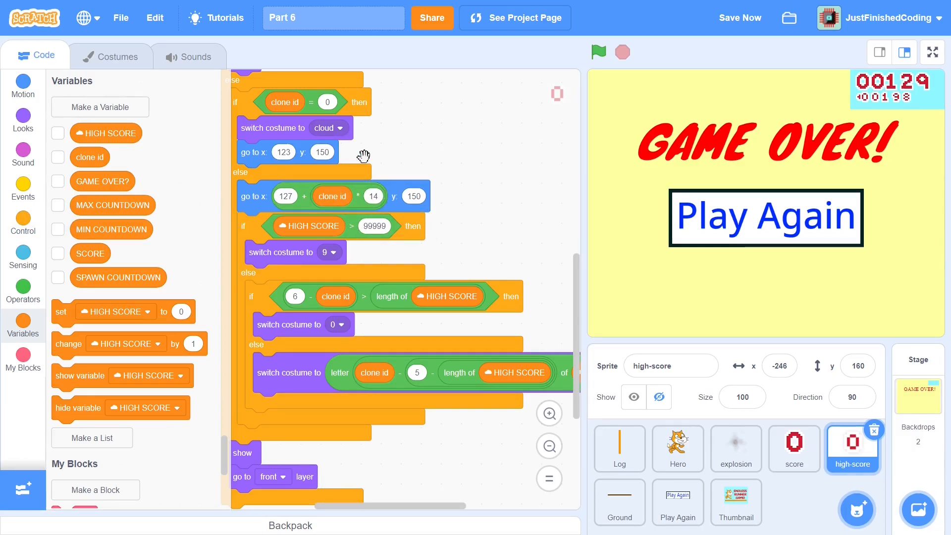
scroll("down", 3)
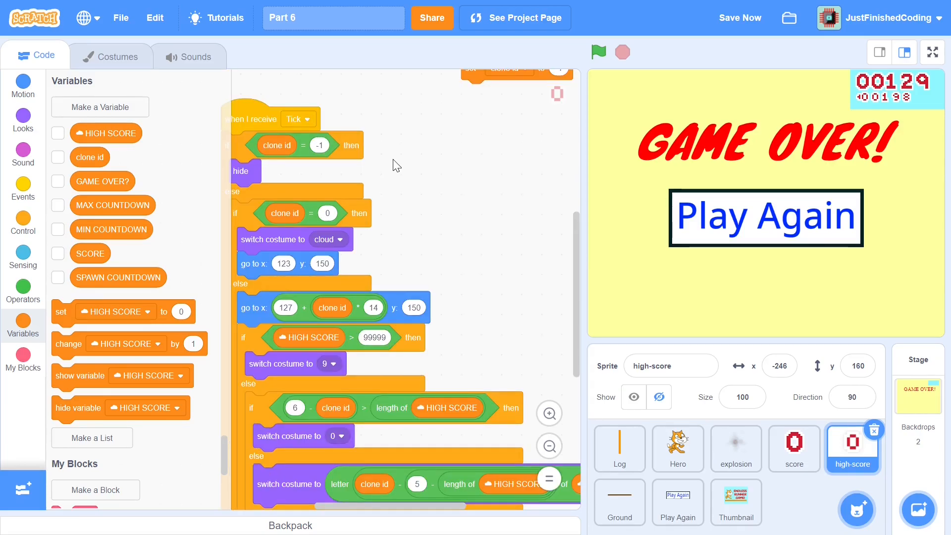
mouse_move(381, 173)
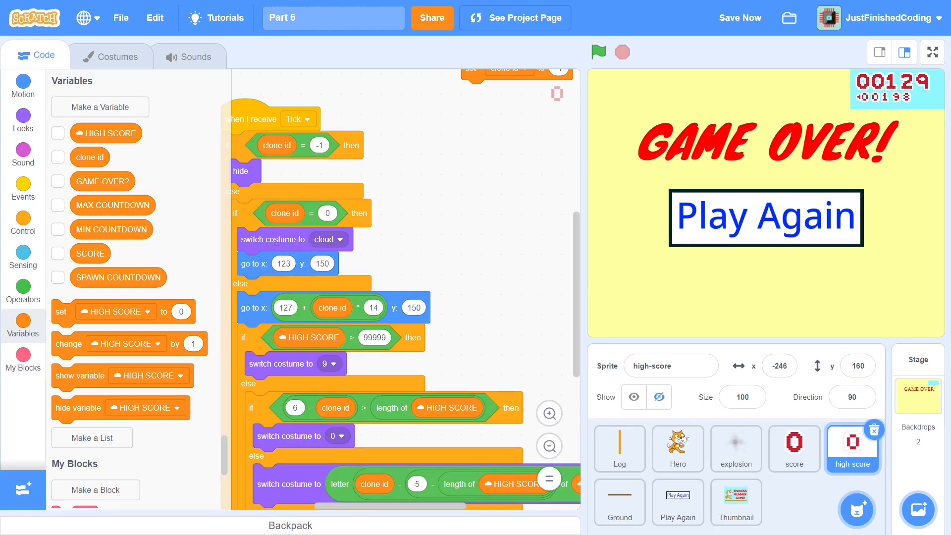
mouse_move(396, 277)
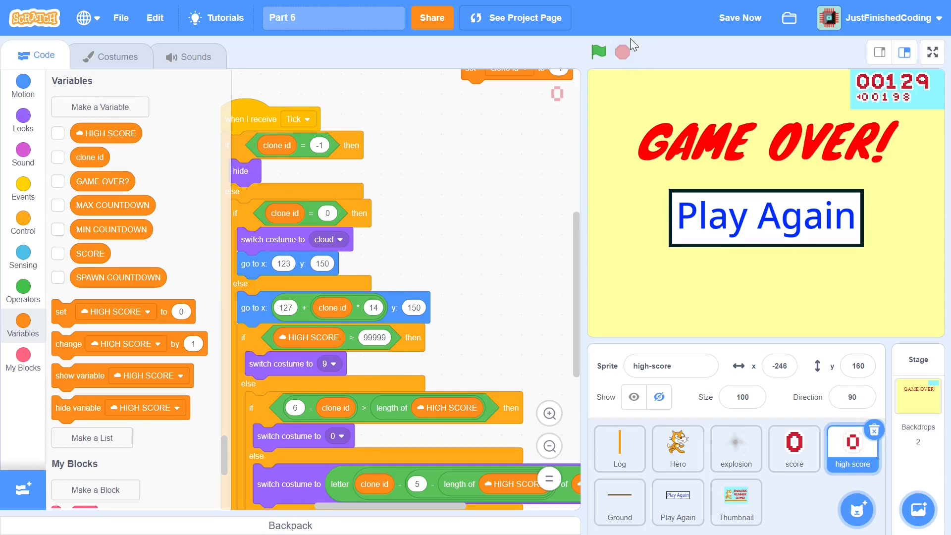
Step: Play a run to game over so the high score shows 00290, restart, then stop the game
left_click(600, 52)
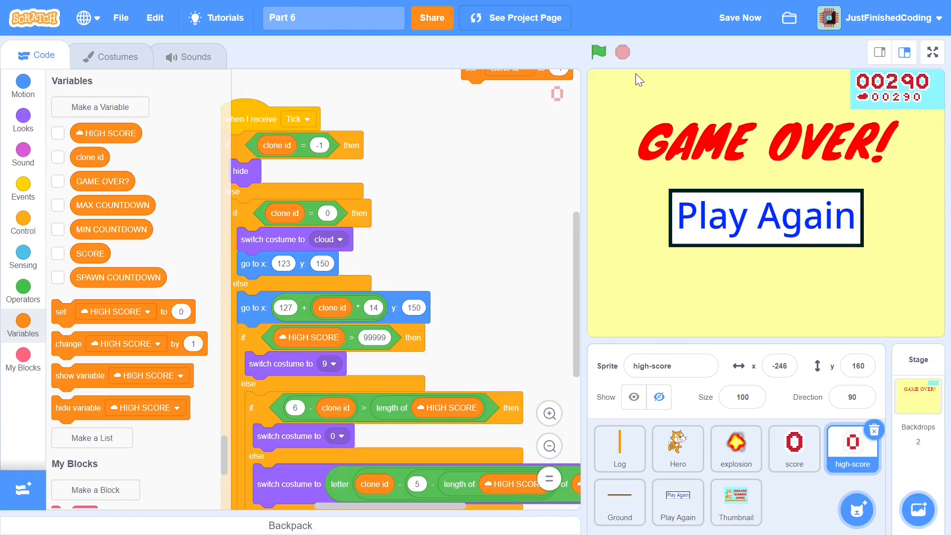
mouse_move(932, 52)
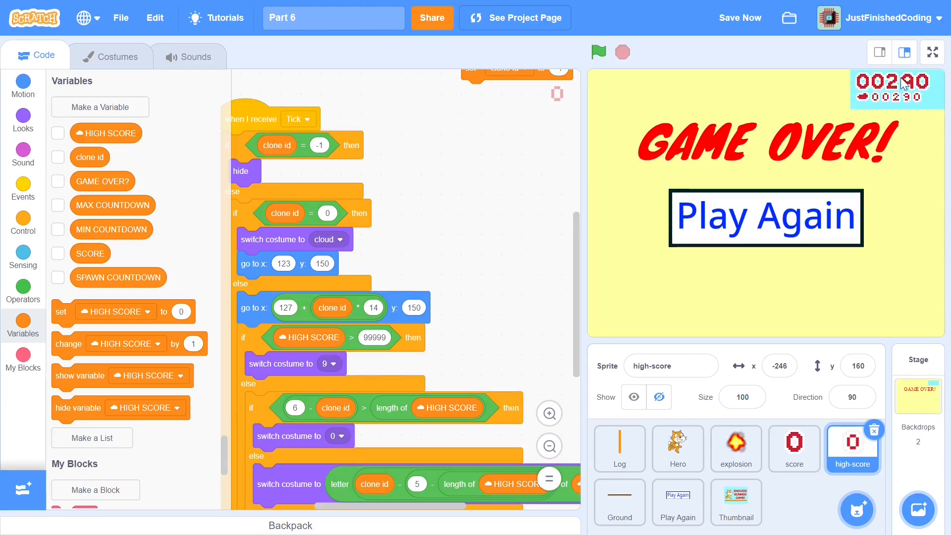
left_click(600, 51)
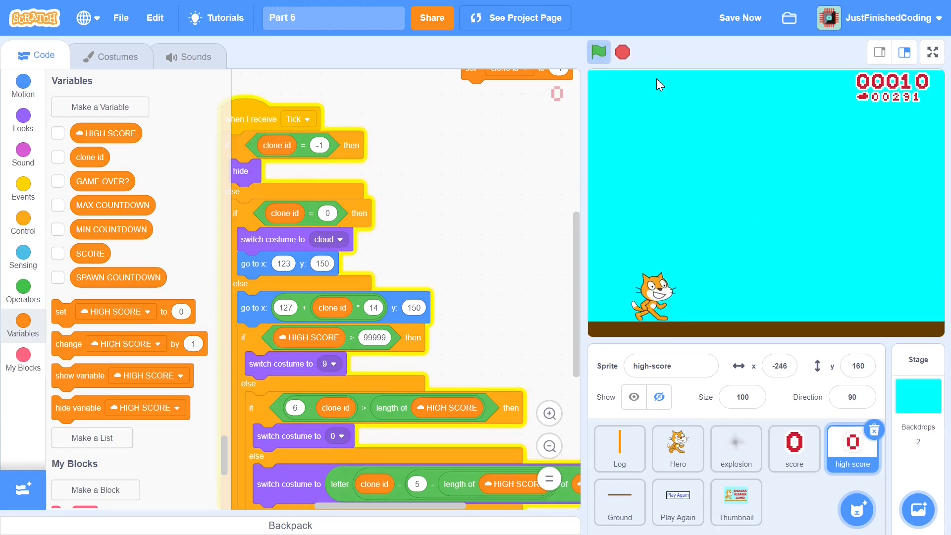
left_click(622, 52)
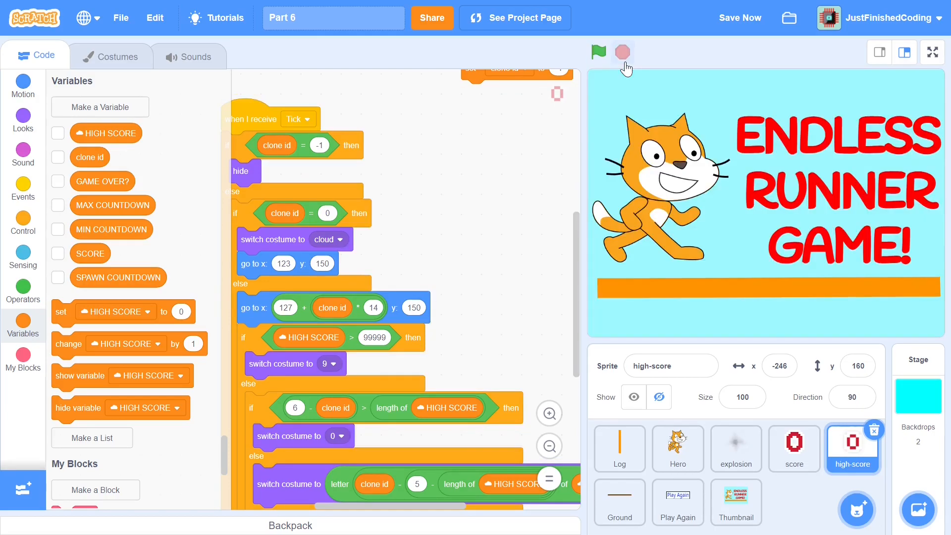